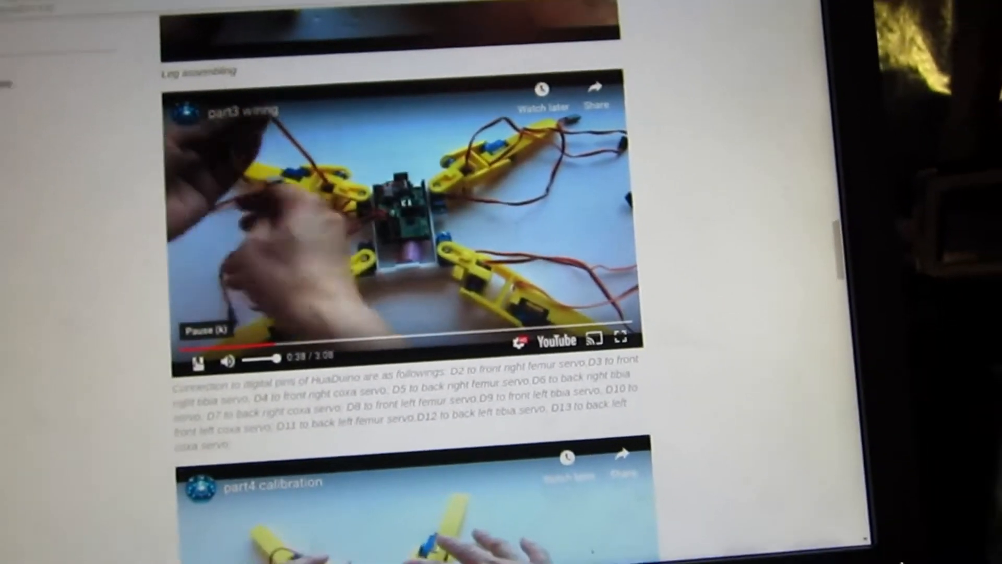
Scroll the Thingiverse Spidey page down to the Software section with the GitHub Arduino code link.
{"action": "scroll", "scroll_direction": "down", "scroll_amount": 3}
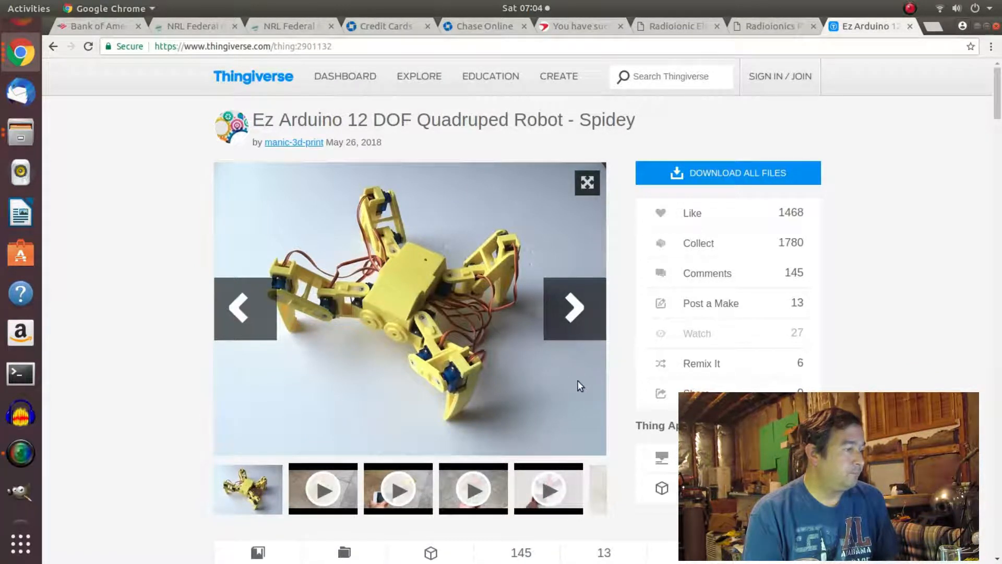
{"action": "mouse_move", "coordinate": [313, 57]}
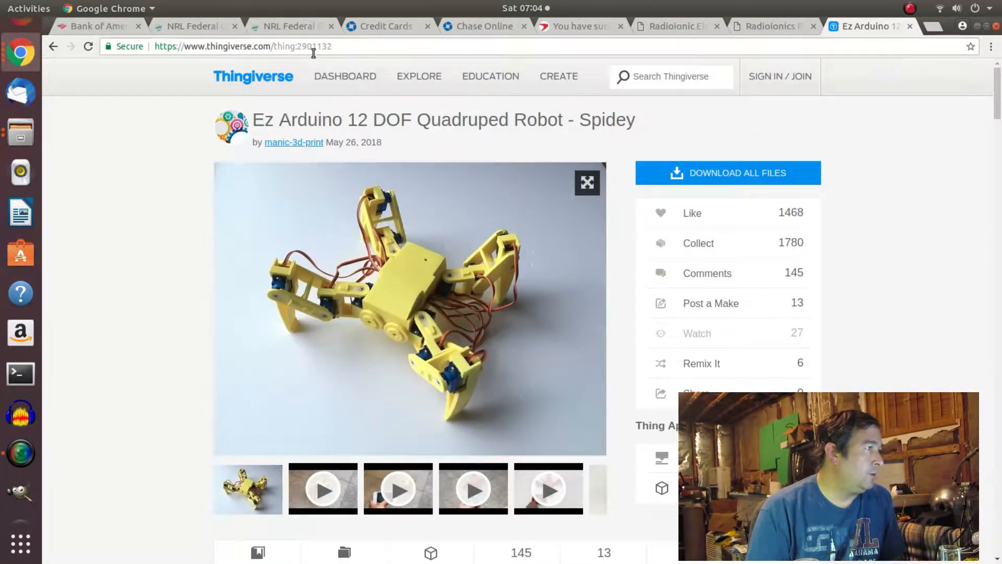
{"action": "scroll", "scroll_direction": "down", "scroll_amount": 3}
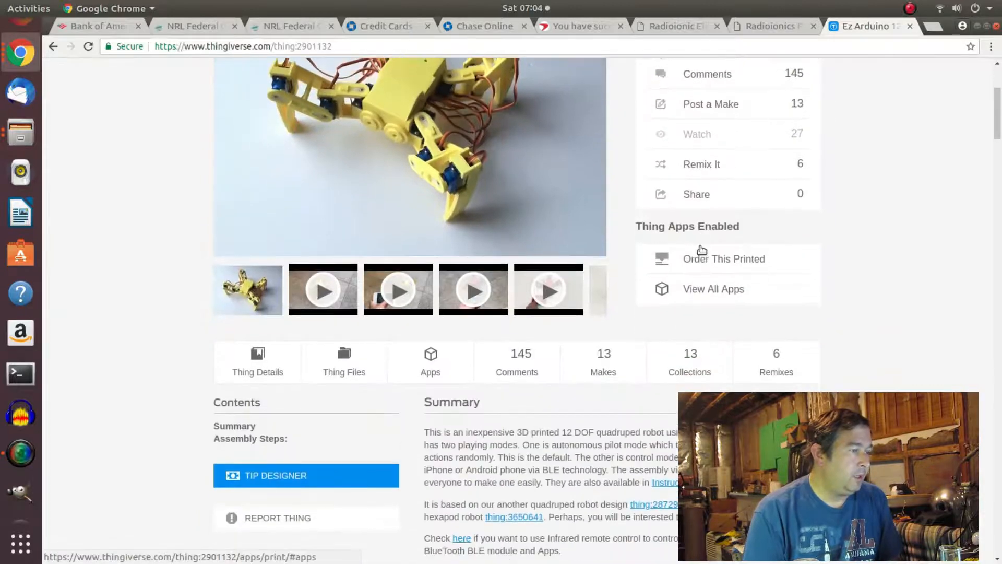
{"action": "scroll", "scroll_direction": "down", "scroll_amount": 3}
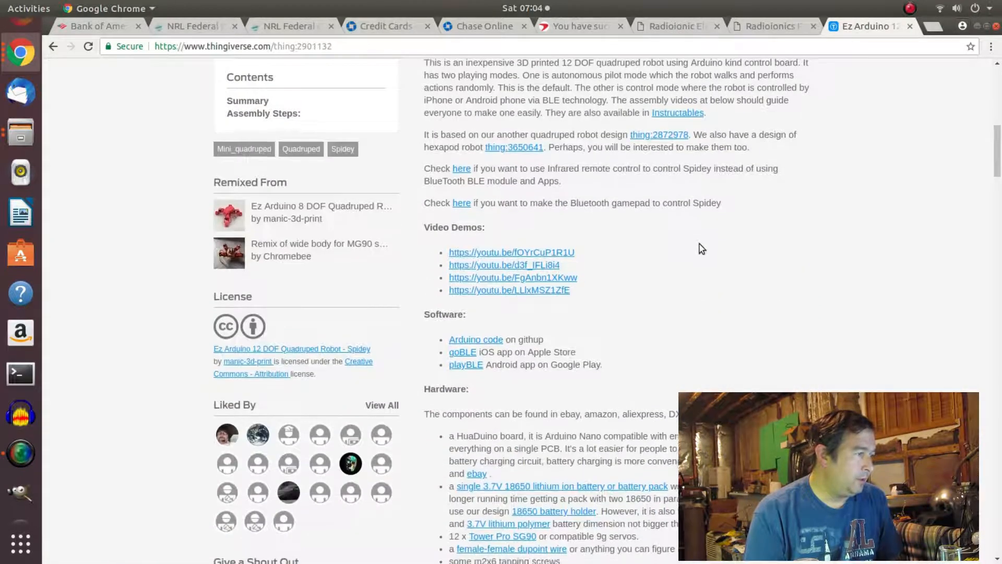
{"action": "scroll", "scroll_direction": "down", "scroll_amount": 3}
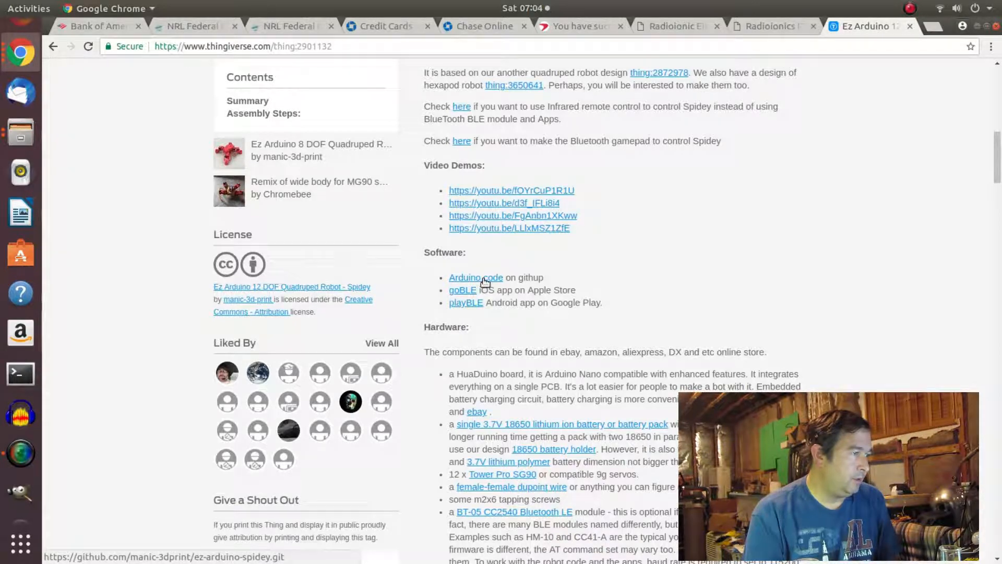
Follow the 'Arduino code' link to the manic-3dprint ez-arduino-spidey repository and scroll its page.
{"action": "left_click", "coordinate": [476, 277]}
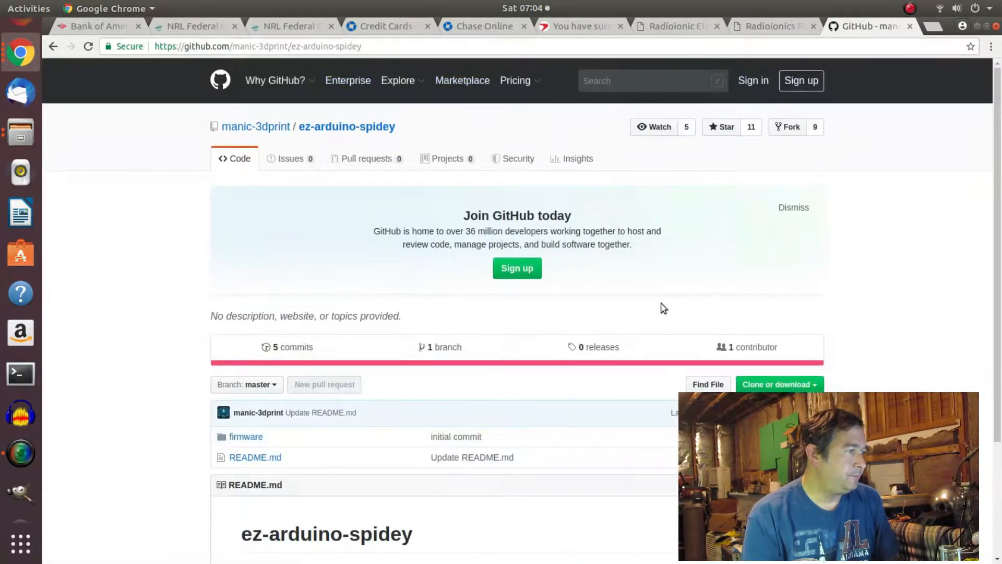
{"action": "scroll", "scroll_direction": "down", "scroll_amount": 3}
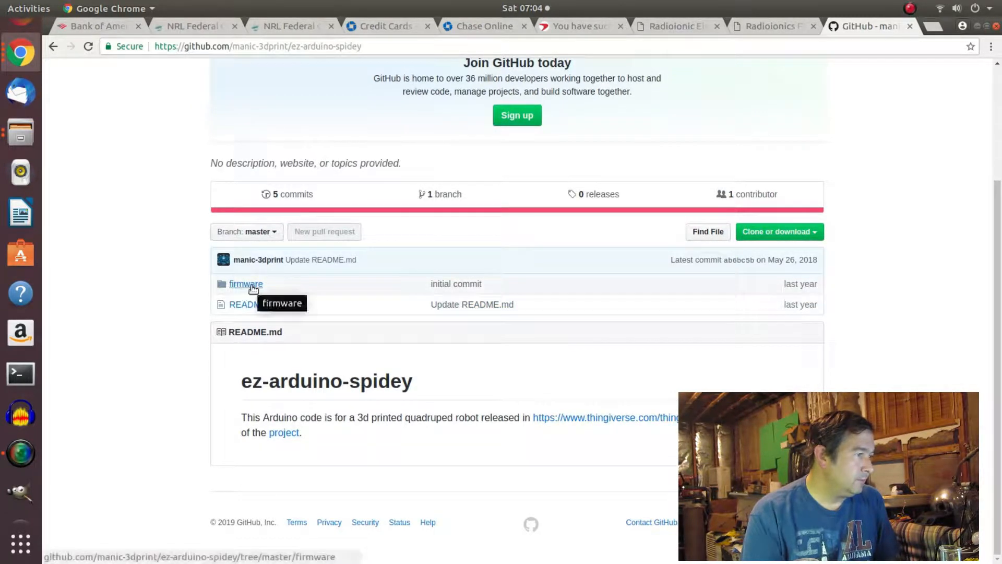
{"action": "mouse_move", "coordinate": [262, 288]}
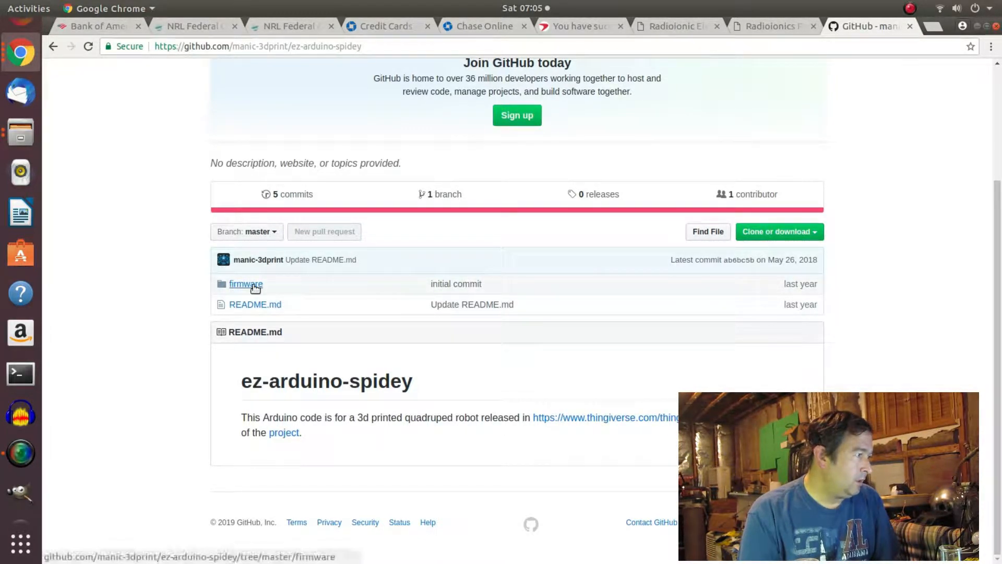
Open firmware/firmware.ino and scroll through the 1666-line crawling robot sketch.
{"action": "left_click", "coordinate": [246, 284]}
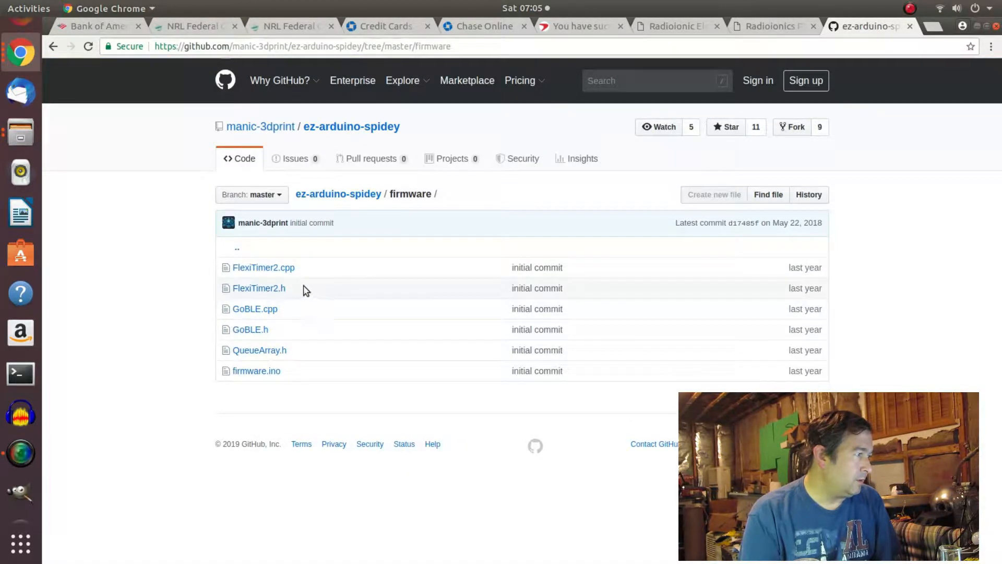
{"action": "mouse_move", "coordinate": [308, 372]}
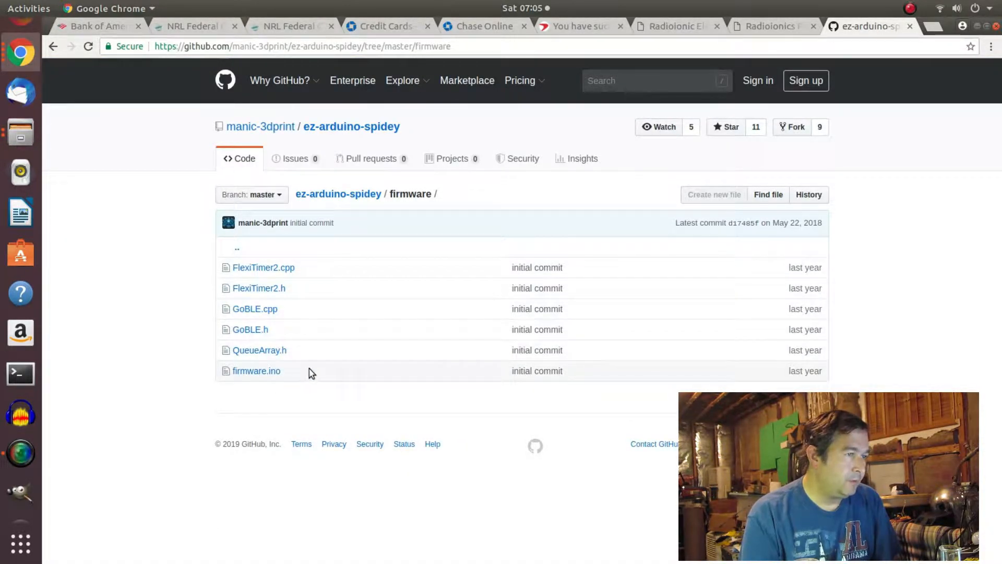
{"action": "mouse_move", "coordinate": [263, 267]}
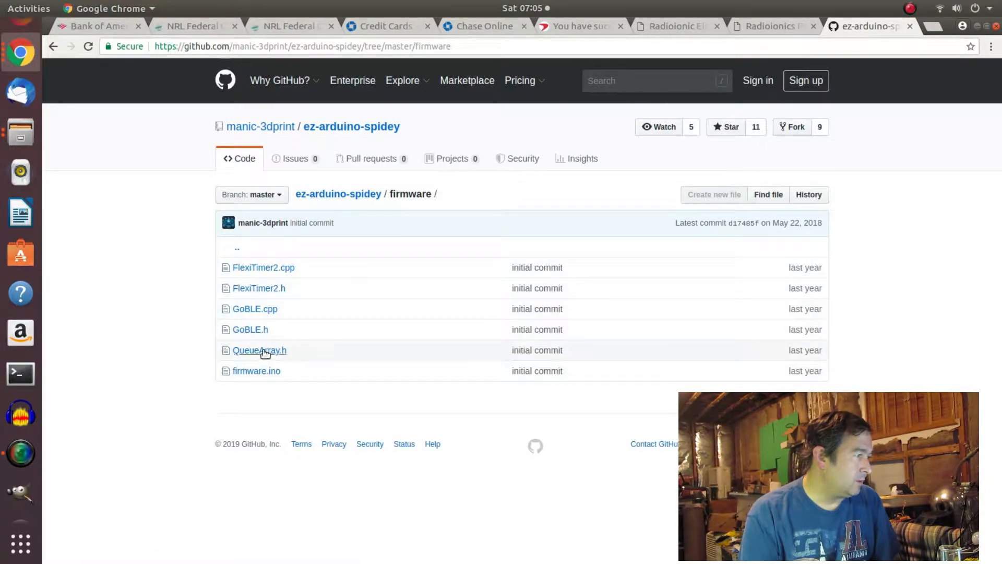
{"action": "mouse_move", "coordinate": [257, 371]}
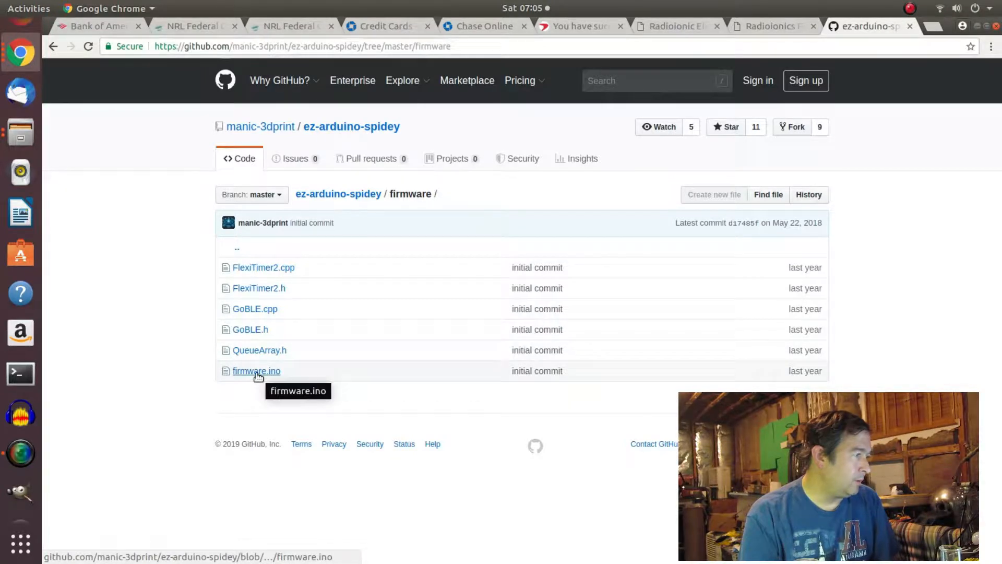
{"action": "left_click", "coordinate": [256, 371]}
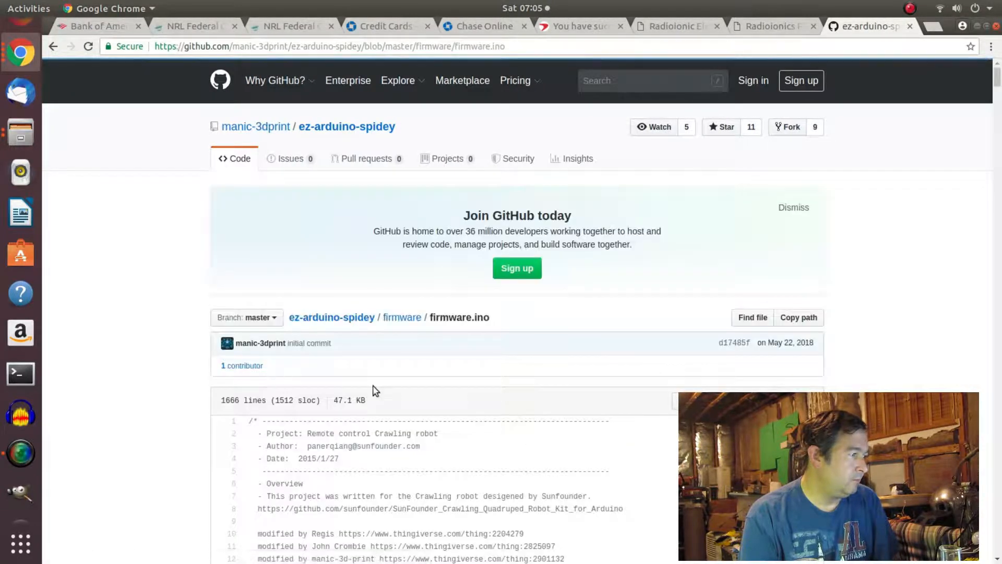
{"action": "scroll", "scroll_direction": "down", "scroll_amount": 3}
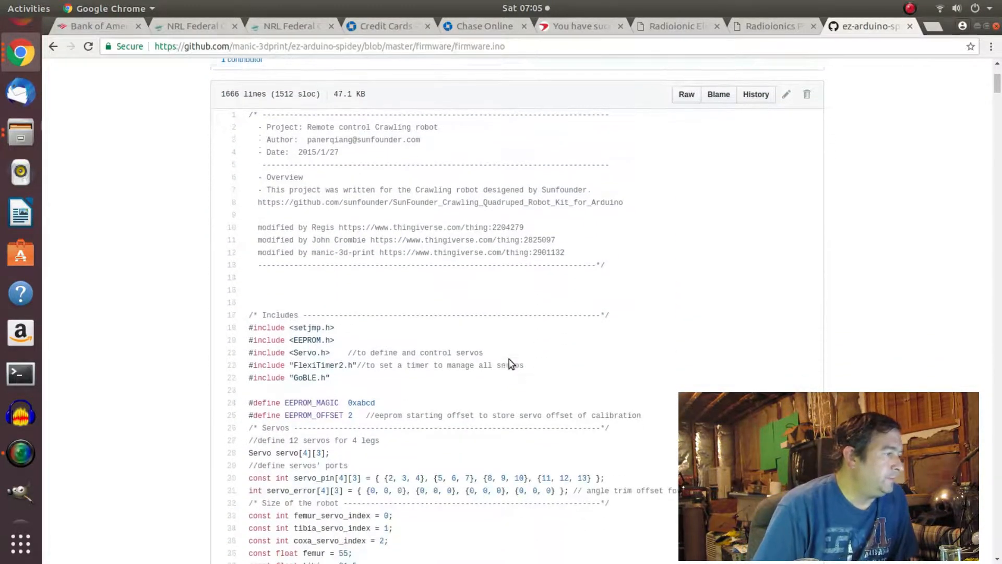
{"action": "scroll", "scroll_direction": "down", "scroll_amount": 3}
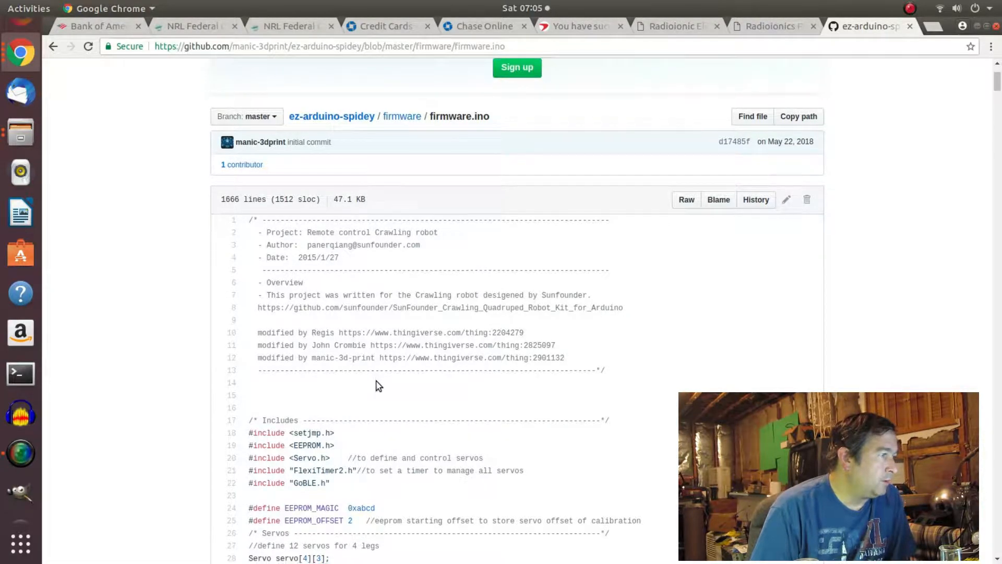
{"action": "scroll", "scroll_direction": "down", "scroll_amount": 3}
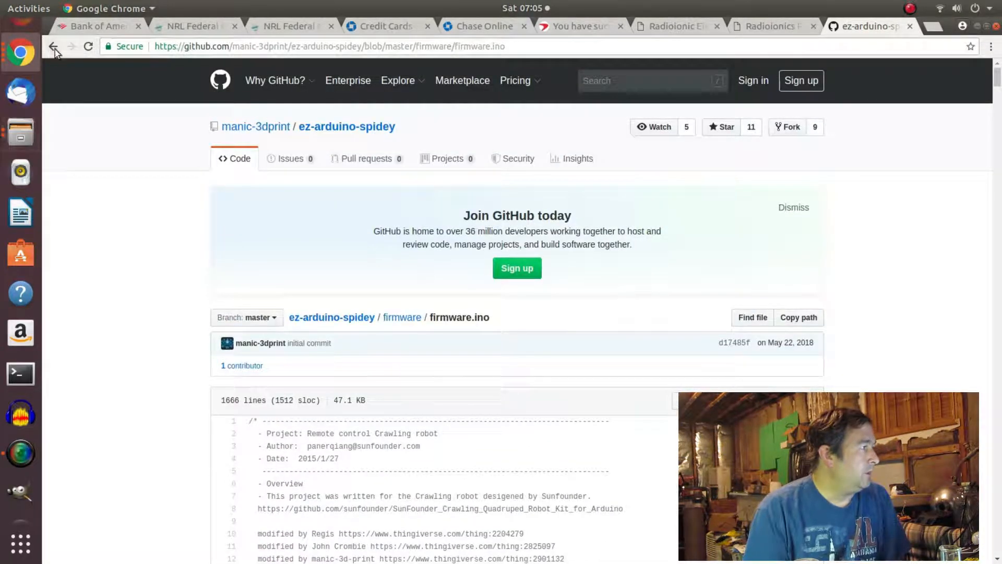
Read through the 314-line QueueArray.h queue library, then go back to the firmware folder.
{"action": "left_click", "coordinate": [54, 45]}
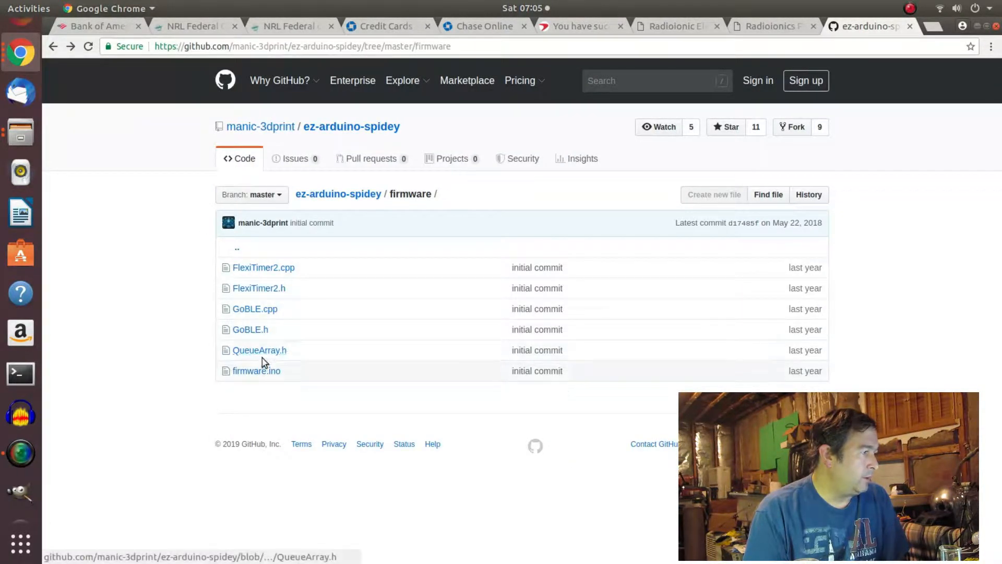
{"action": "left_click", "coordinate": [260, 350]}
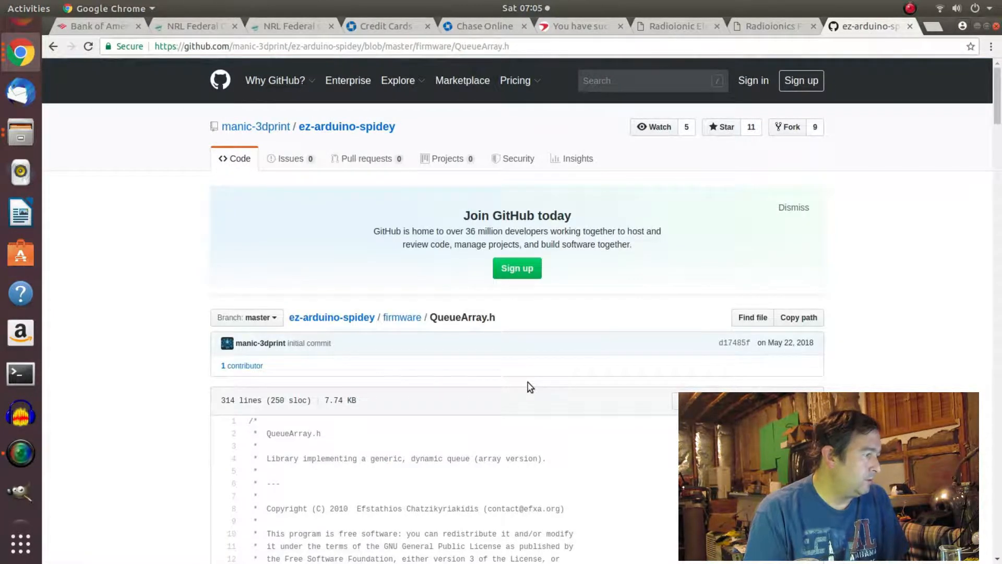
{"action": "scroll", "scroll_direction": "down", "scroll_amount": 3}
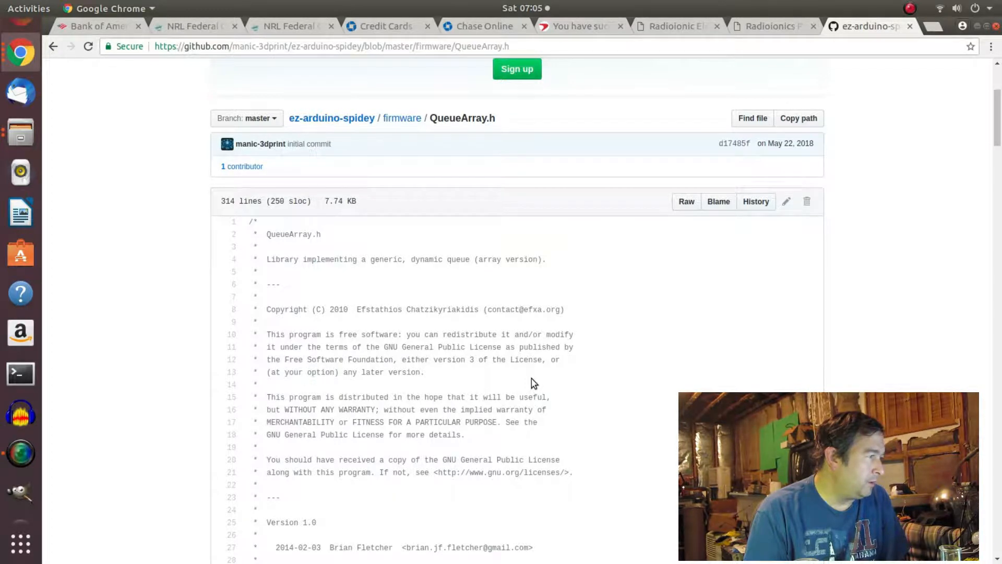
{"action": "scroll", "scroll_direction": "down", "scroll_amount": 3}
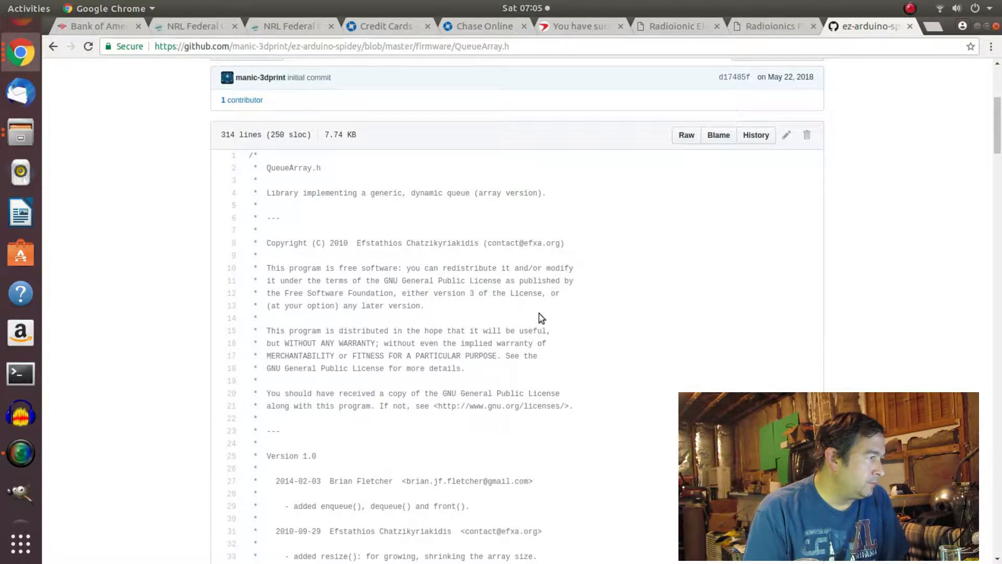
{"action": "scroll", "scroll_direction": "down", "scroll_amount": 3}
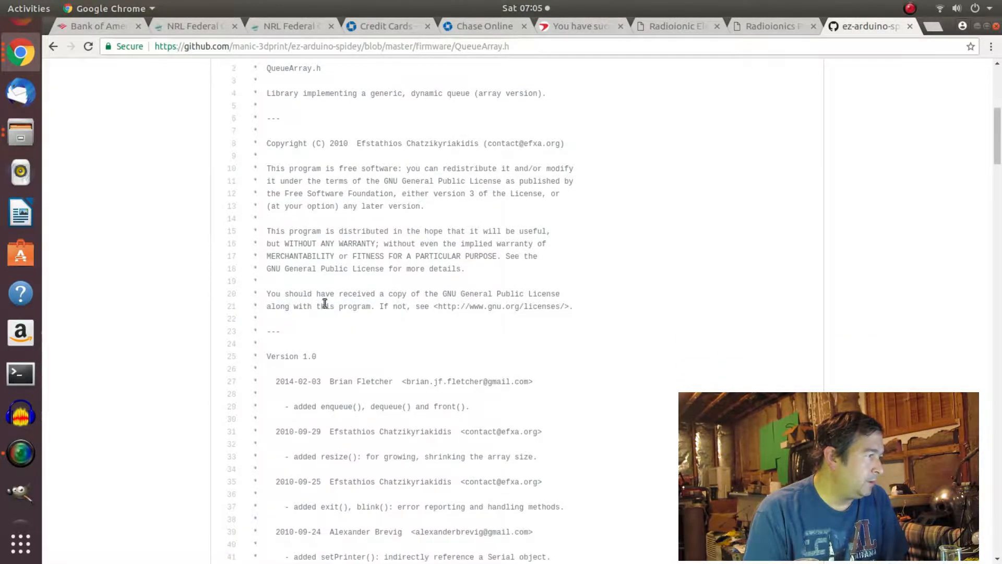
{"action": "scroll", "scroll_direction": "down", "scroll_amount": 3}
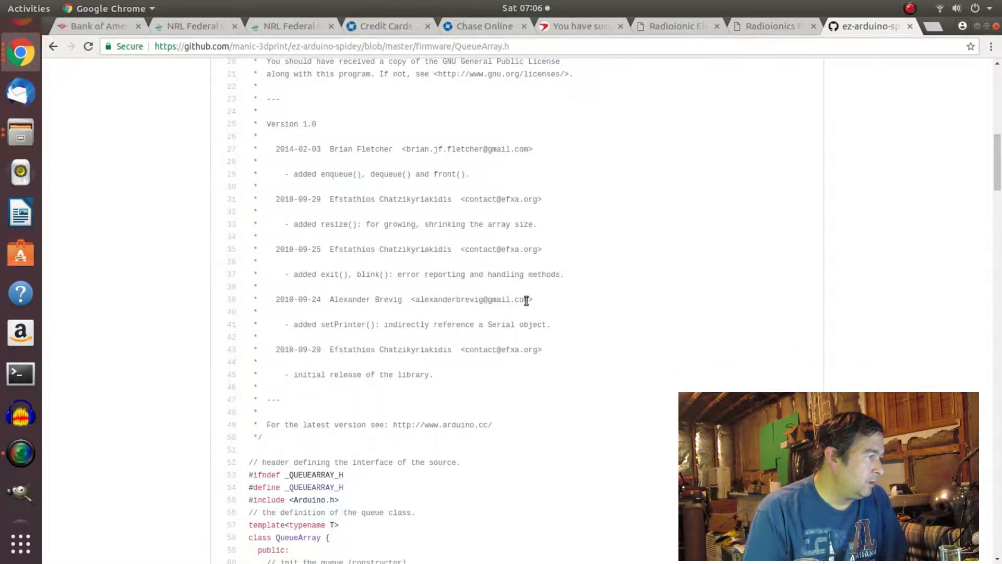
{"action": "scroll", "scroll_direction": "down", "scroll_amount": 3}
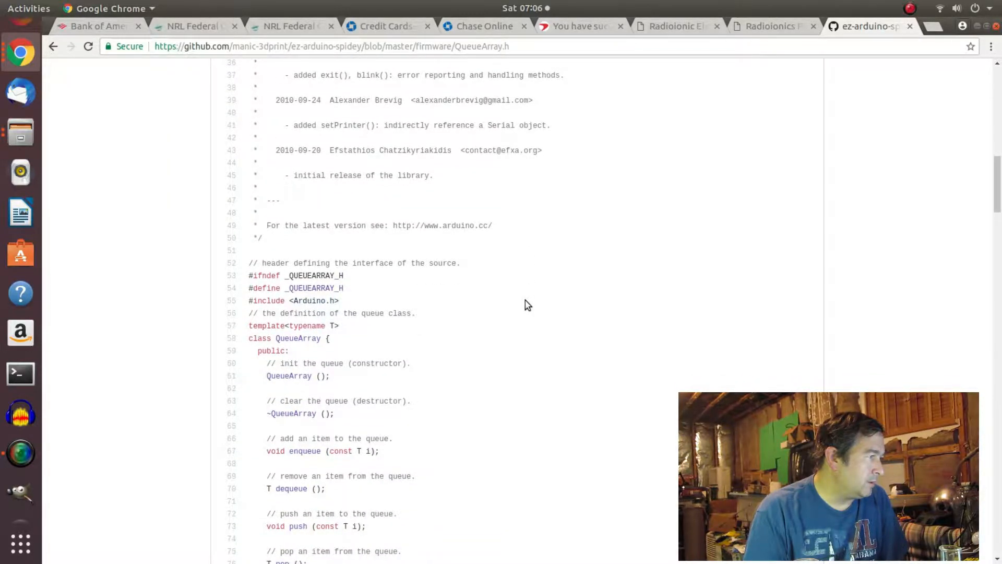
{"action": "scroll", "scroll_direction": "down", "scroll_amount": 3}
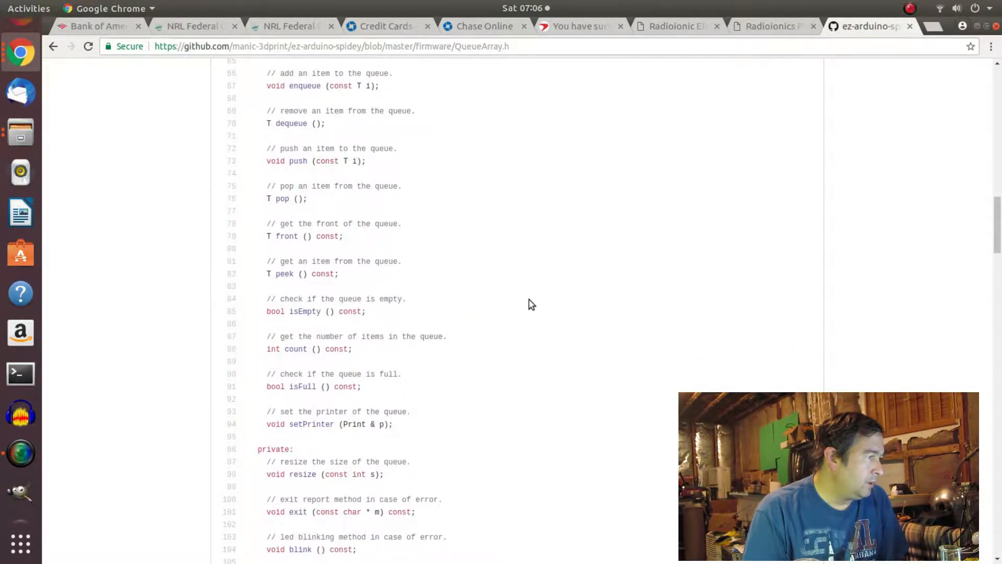
{"action": "scroll", "scroll_direction": "down", "scroll_amount": 3}
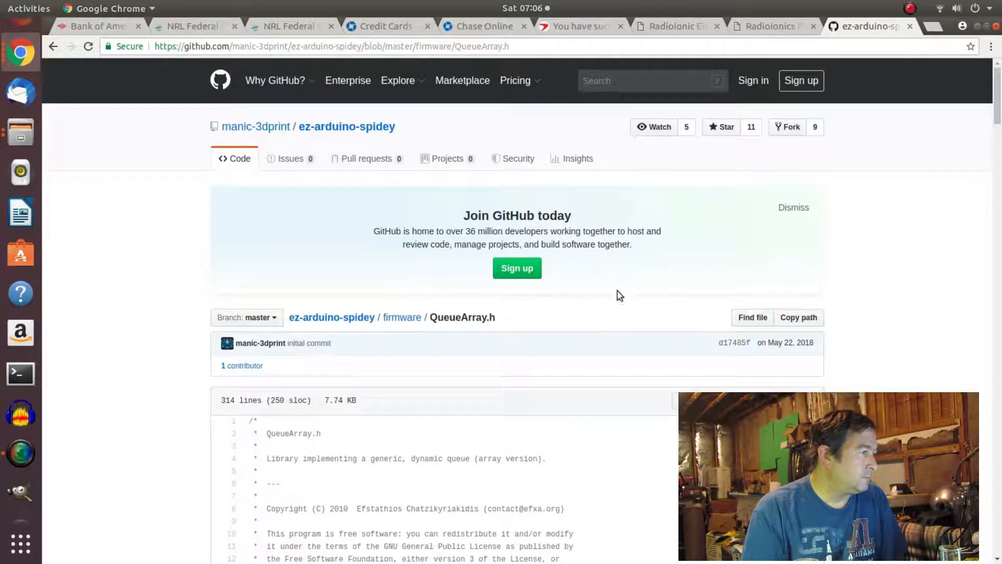
{"action": "left_click", "coordinate": [402, 316]}
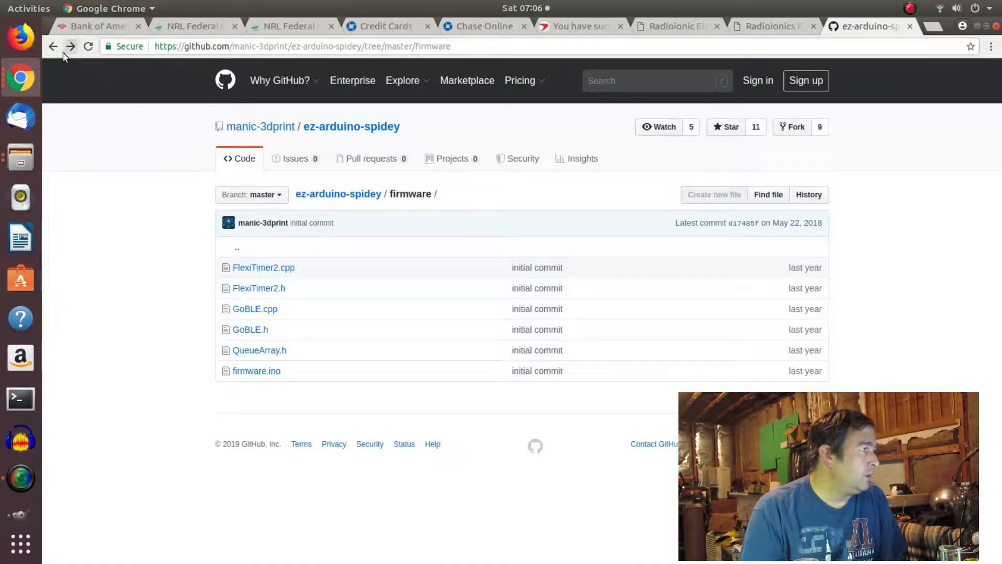
Go back and skim the repository's README.md.
{"action": "left_click", "coordinate": [54, 46]}
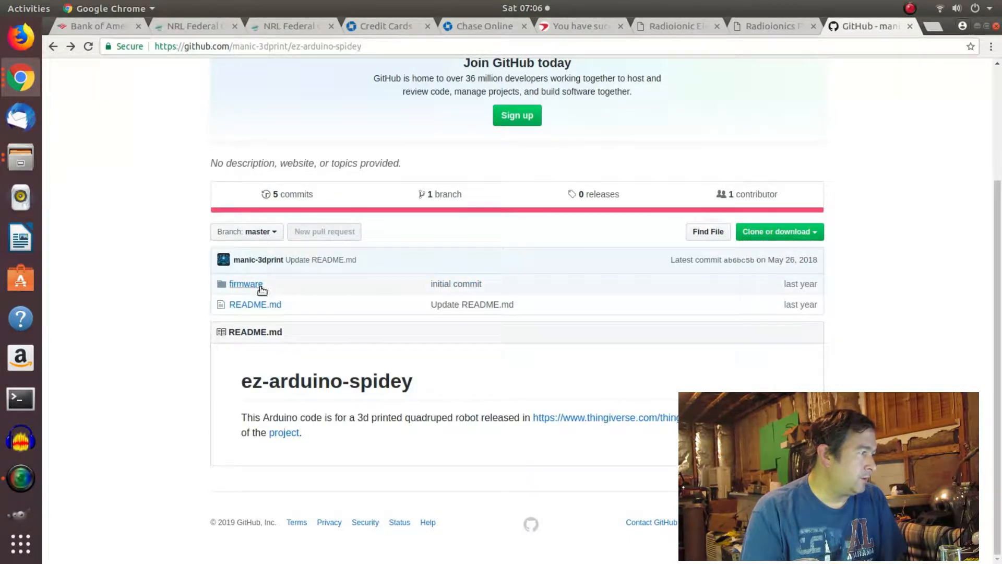
{"action": "left_click", "coordinate": [254, 304]}
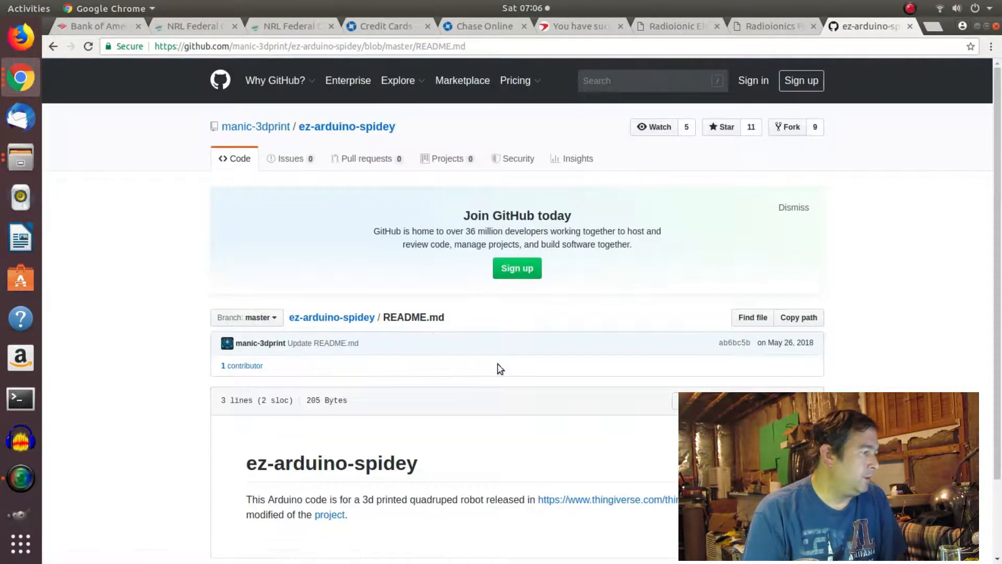
{"action": "scroll", "scroll_direction": "down", "scroll_amount": 3}
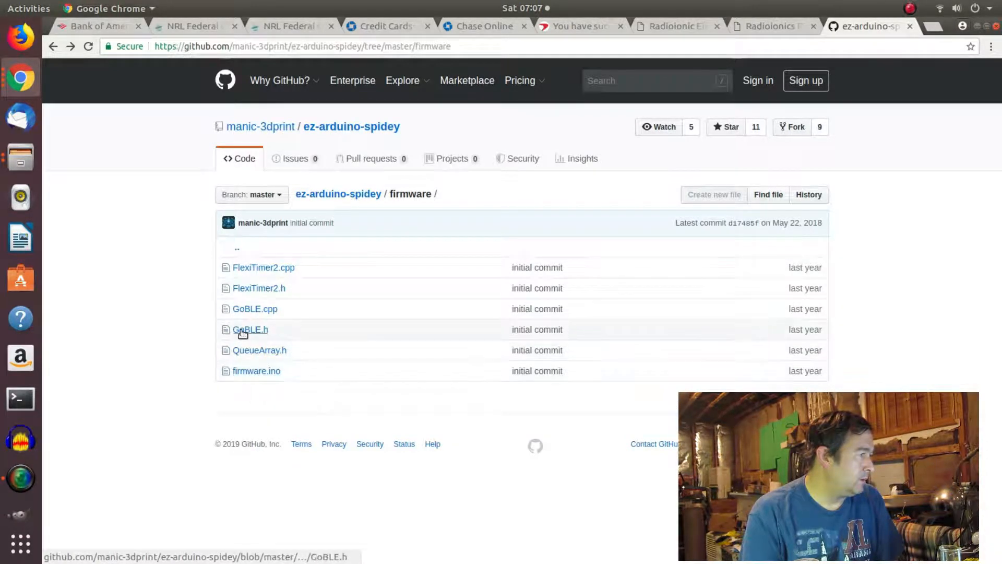
Read the 124-line GoBLE.h header, then return to the firmware folder listing.
{"action": "left_click", "coordinate": [250, 329]}
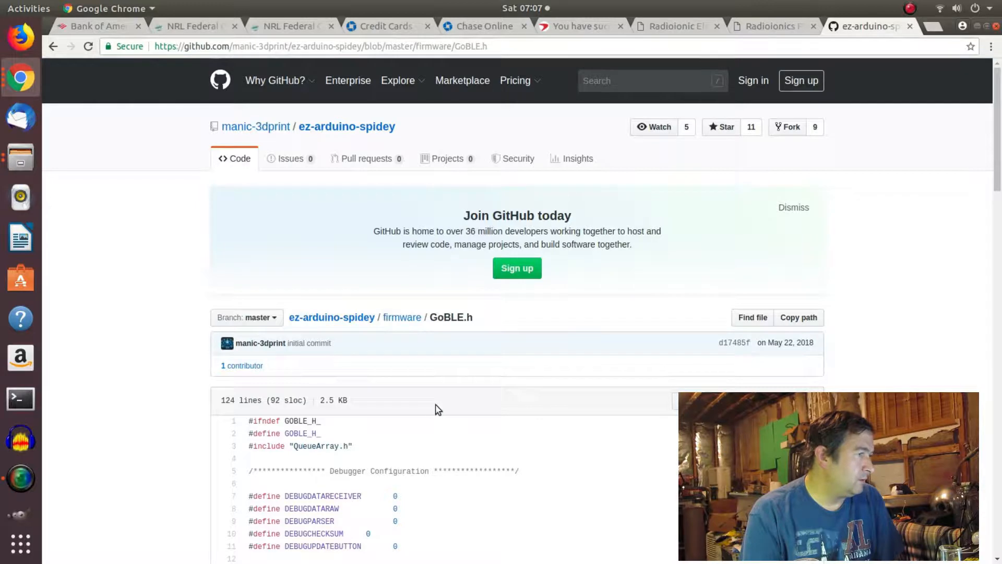
{"action": "scroll", "scroll_direction": "down", "scroll_amount": 3}
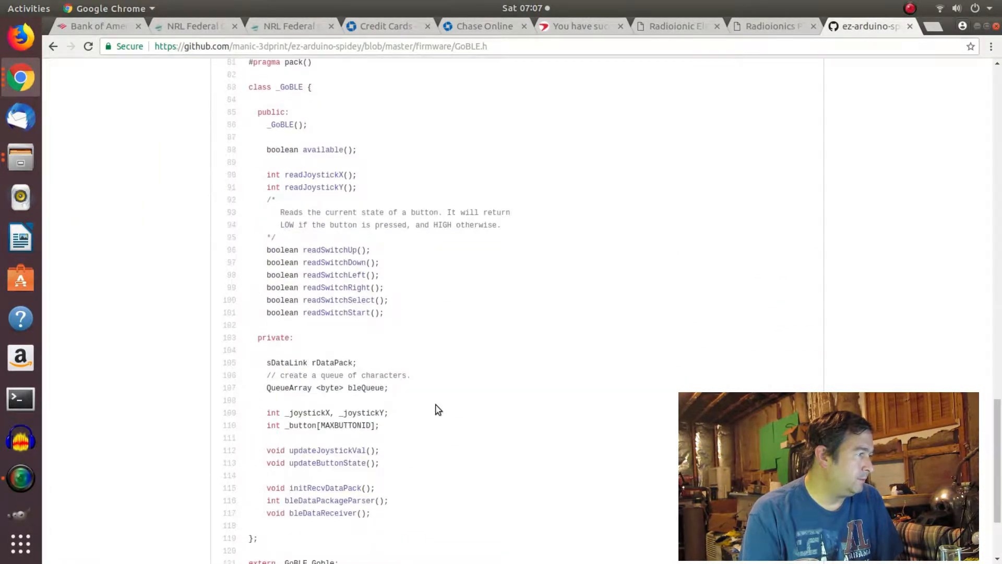
{"action": "scroll", "scroll_direction": "down", "scroll_amount": 3}
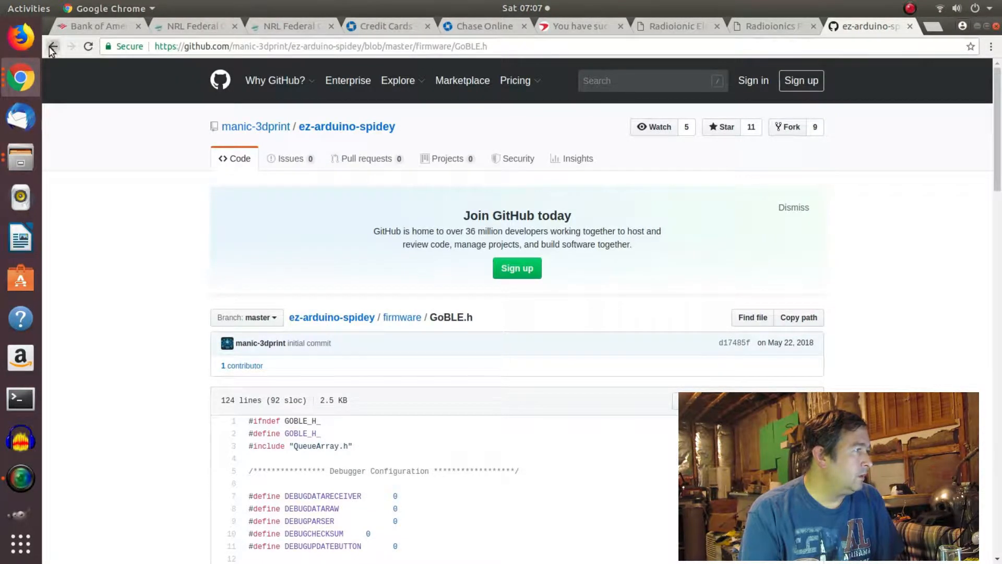
{"action": "left_click", "coordinate": [54, 46]}
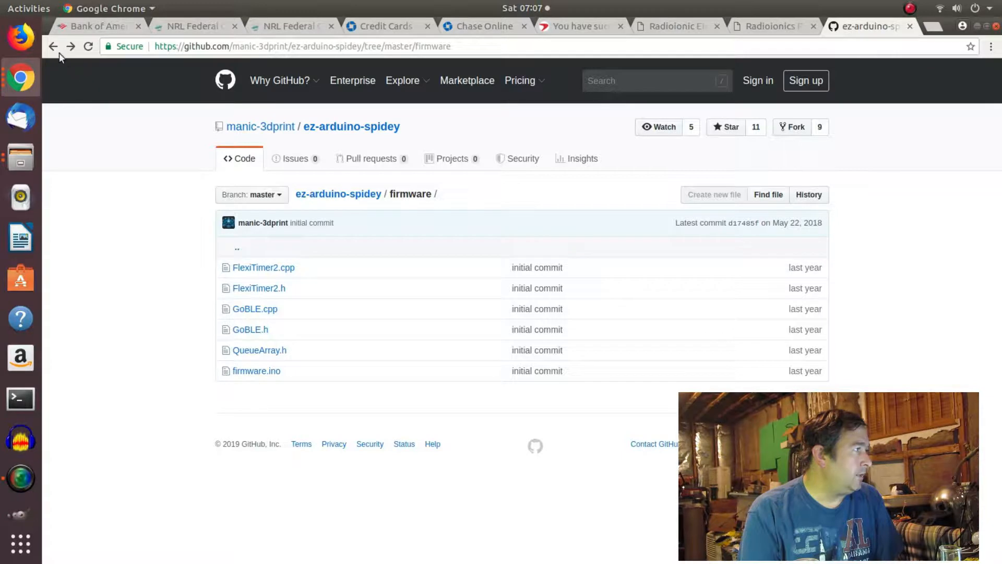
From the repository root, choose Clone or download > Download ZIP for ez-arduino-spidey.
{"action": "left_click", "coordinate": [338, 194]}
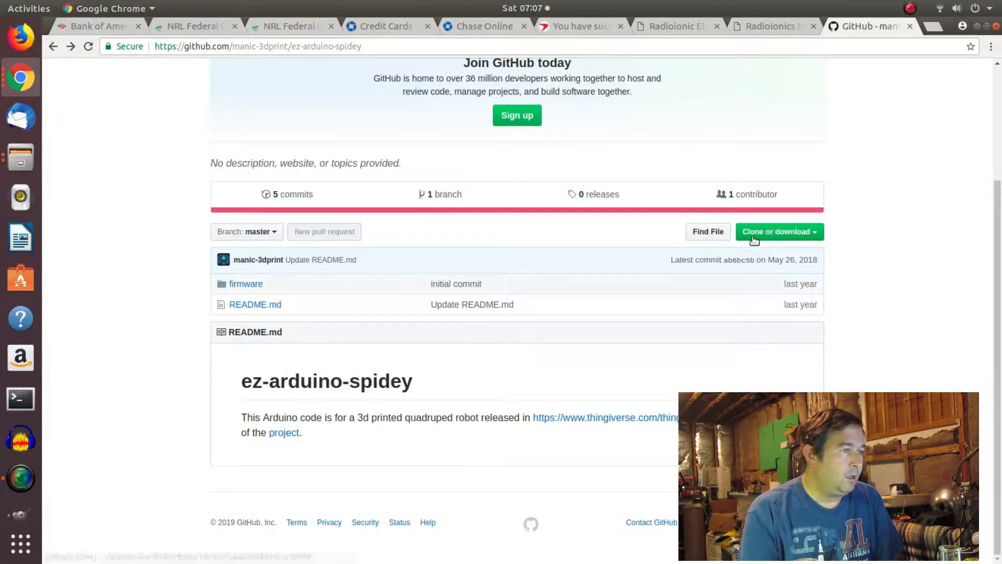
{"action": "left_click", "coordinate": [779, 231]}
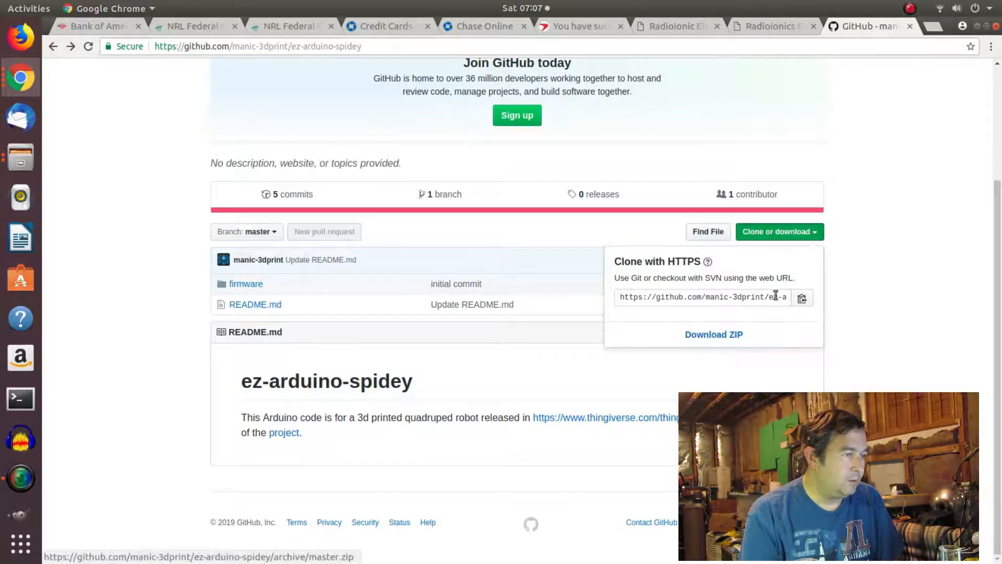
{"action": "left_click", "coordinate": [714, 334]}
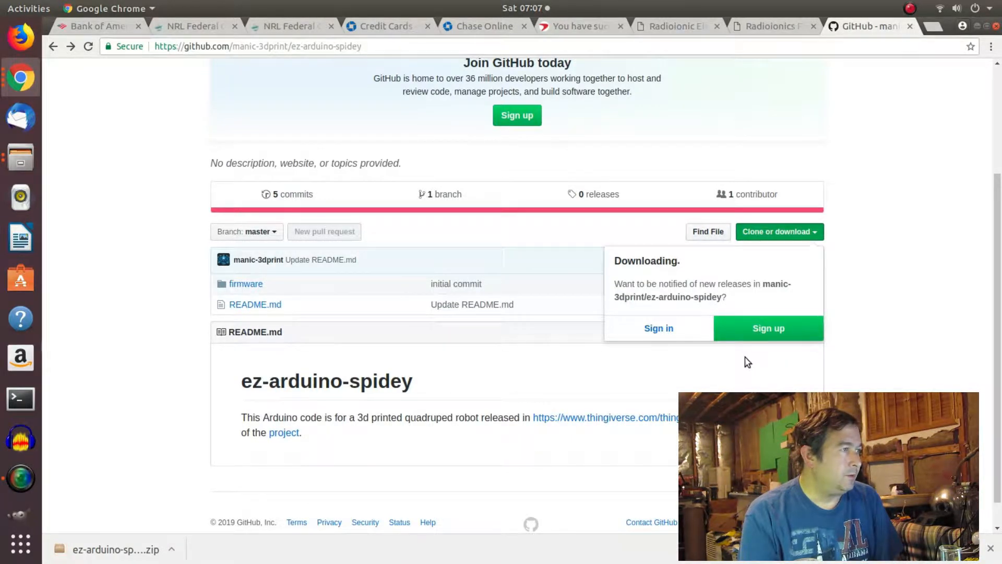
{"action": "mouse_move", "coordinate": [753, 361]}
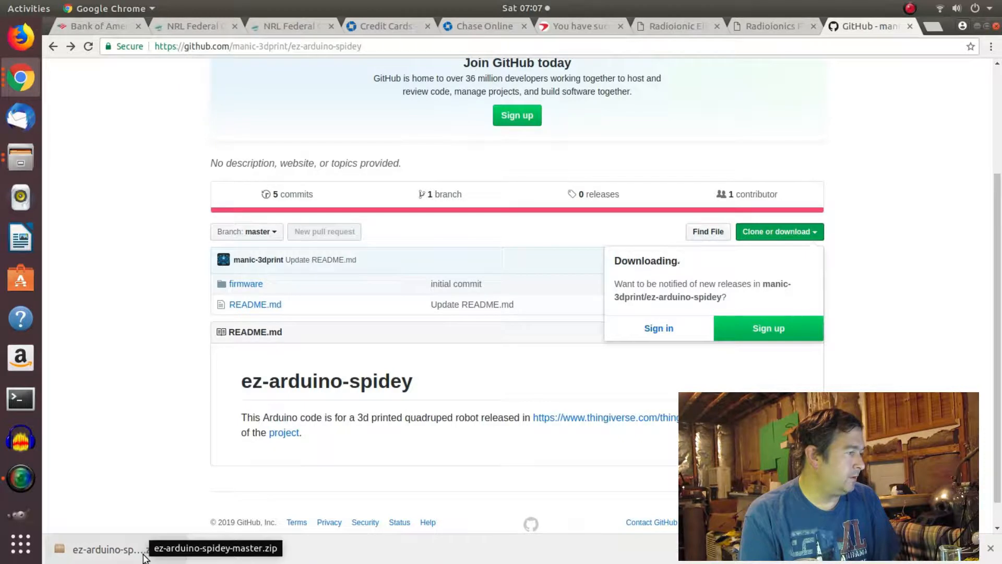
{"action": "mouse_move", "coordinate": [902, 377]}
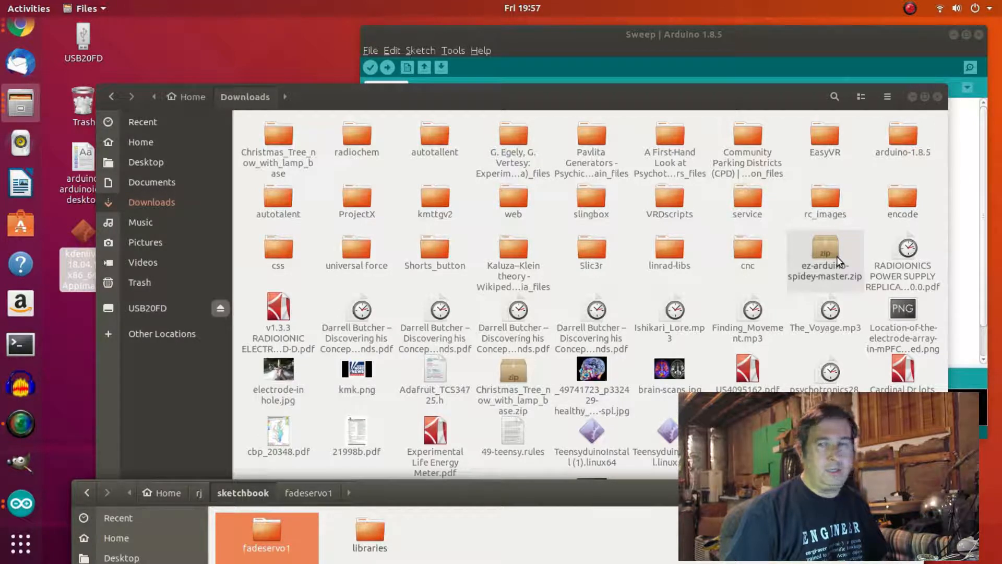
{"action": "mouse_move", "coordinate": [655, 476]}
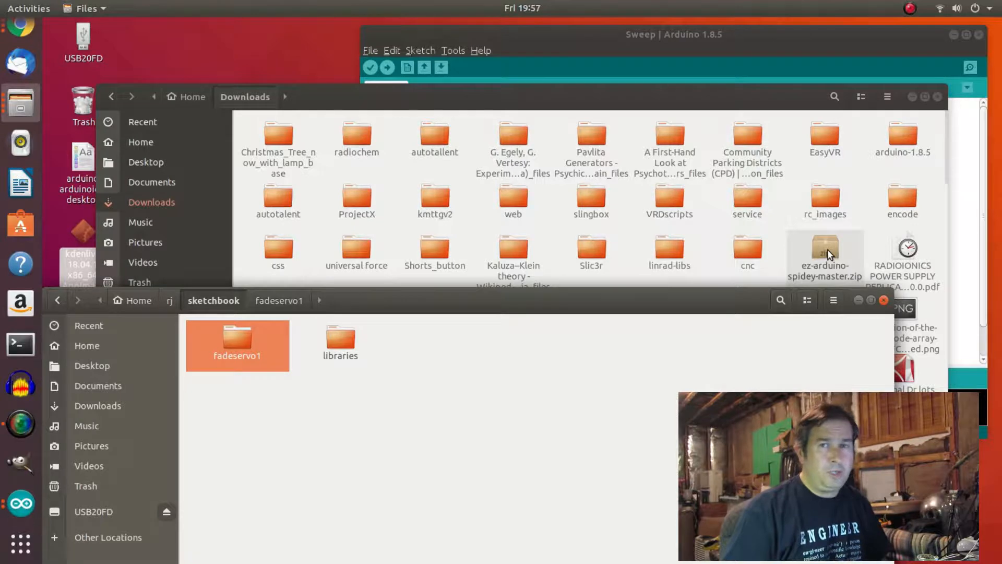
Select ez-arduino-spidey-master.zip in Downloads and bring up its context menu.
{"action": "left_click", "coordinate": [825, 255]}
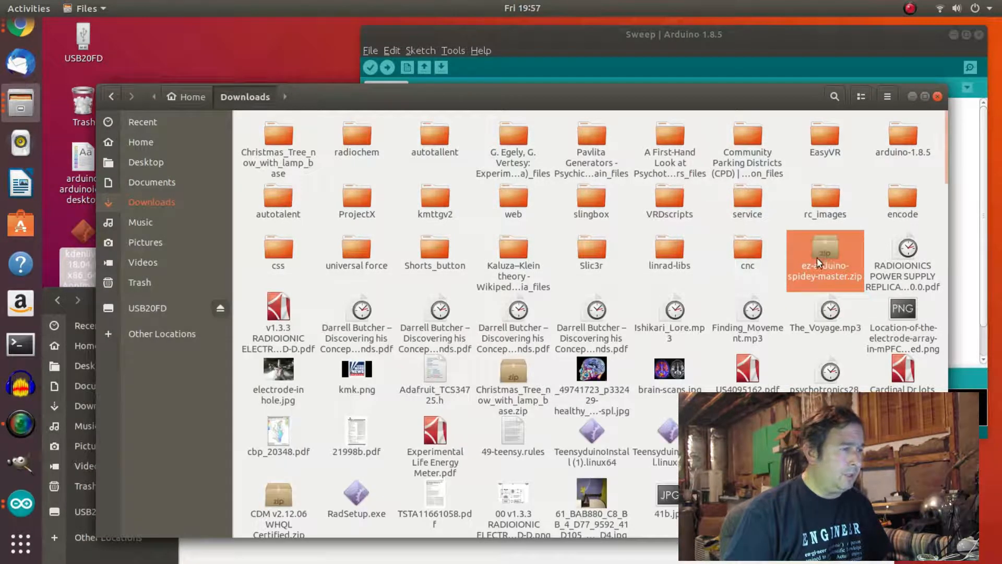
{"action": "right_click", "coordinate": [826, 260]}
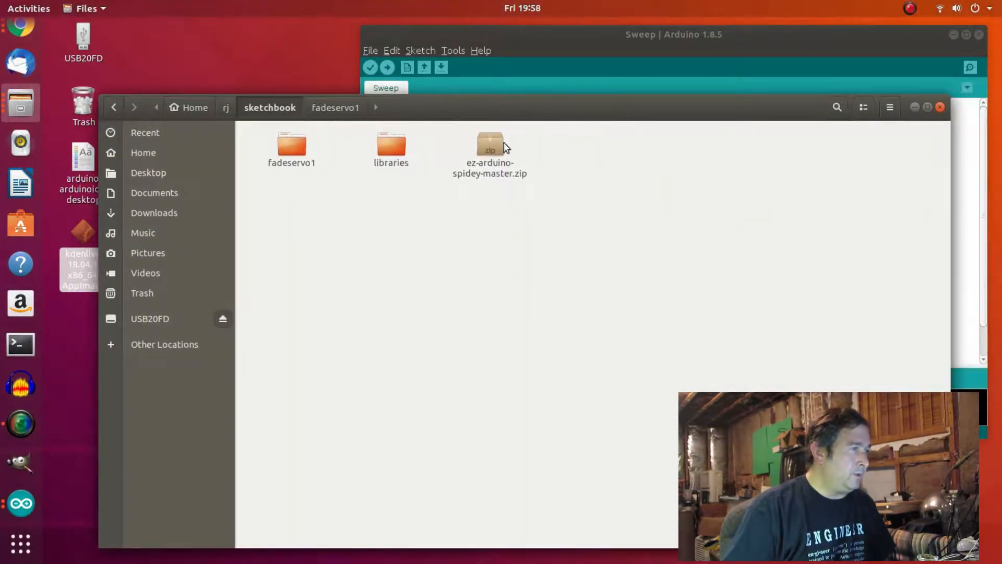
Extract ez-arduino-spidey-master.zip here, creating the ez-arduino-spidey-master folder in the sketchbook.
{"action": "right_click", "coordinate": [490, 151]}
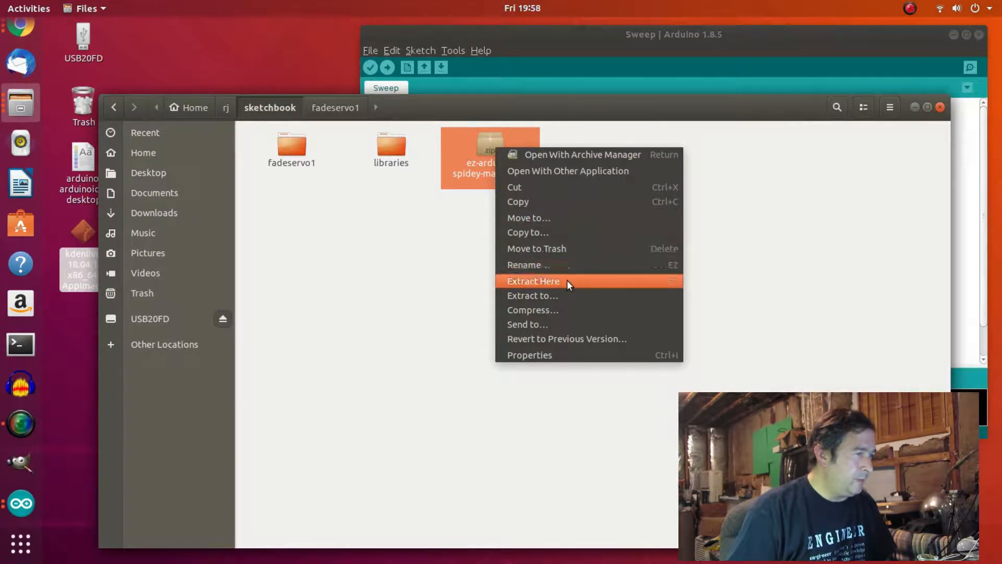
{"action": "left_click", "coordinate": [533, 281]}
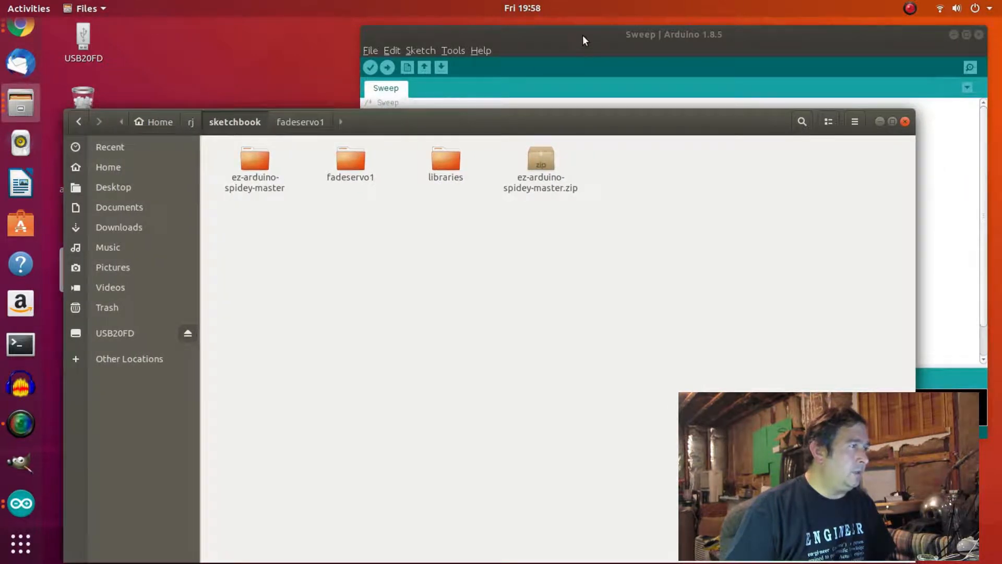
Open firmware.ino from ez-arduino-spidey-master/firmware, loading the FlexiTimer2, GoBLE and QueueArray tabs.
{"action": "left_click", "coordinate": [370, 51]}
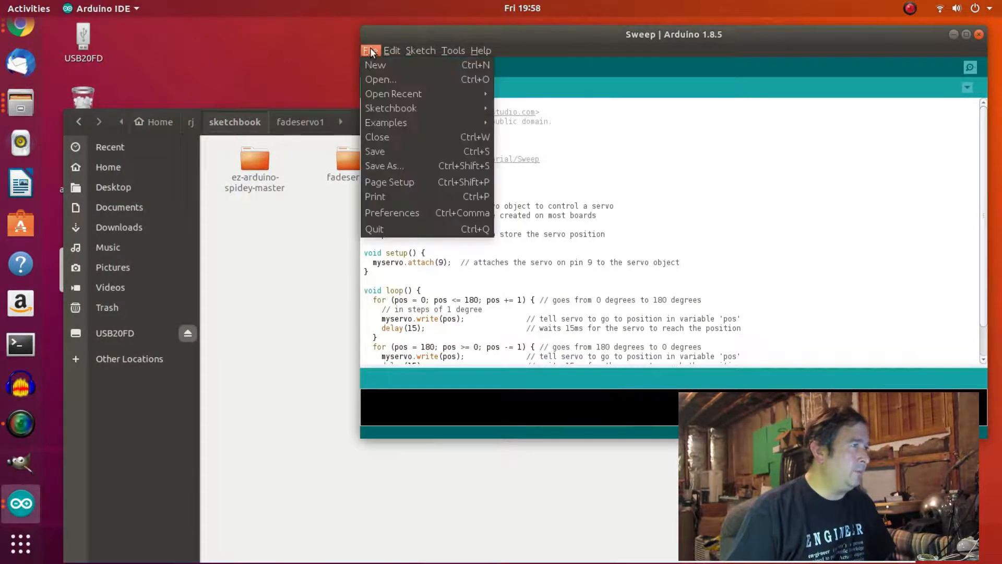
{"action": "left_click", "coordinate": [370, 51]}
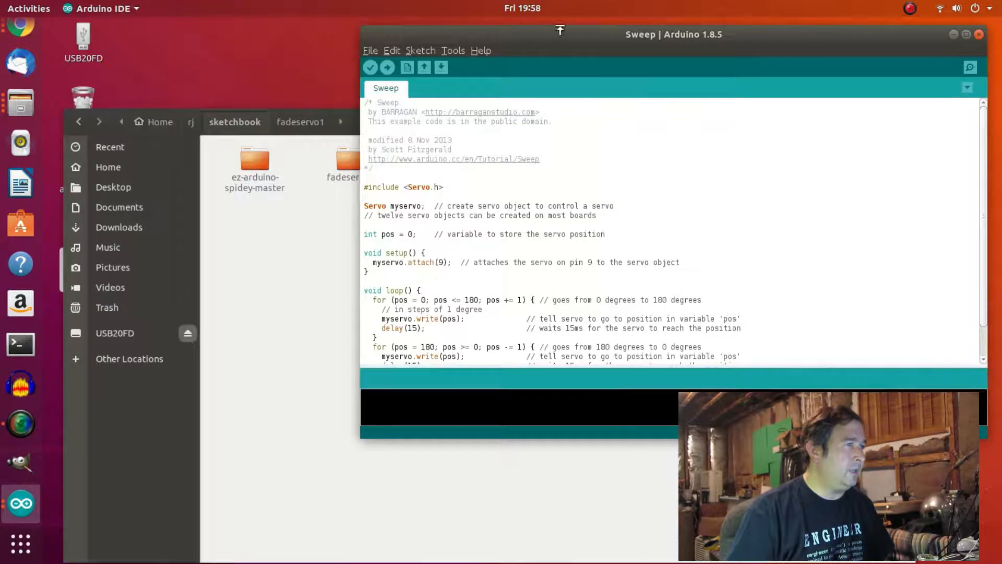
{"action": "left_click_drag", "start_coordinate": [674, 34], "coordinate": [610, 35]}
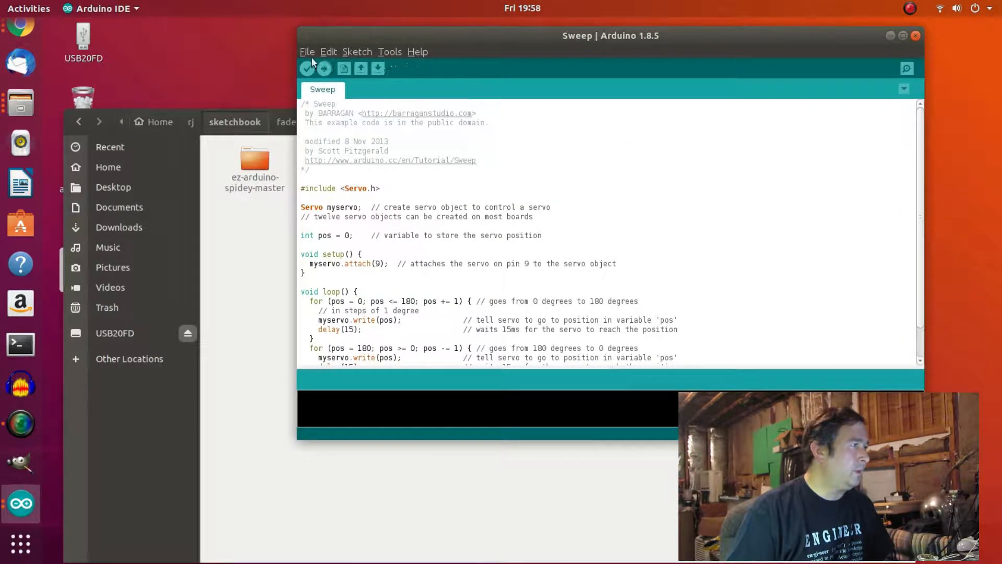
{"action": "left_click", "coordinate": [307, 52]}
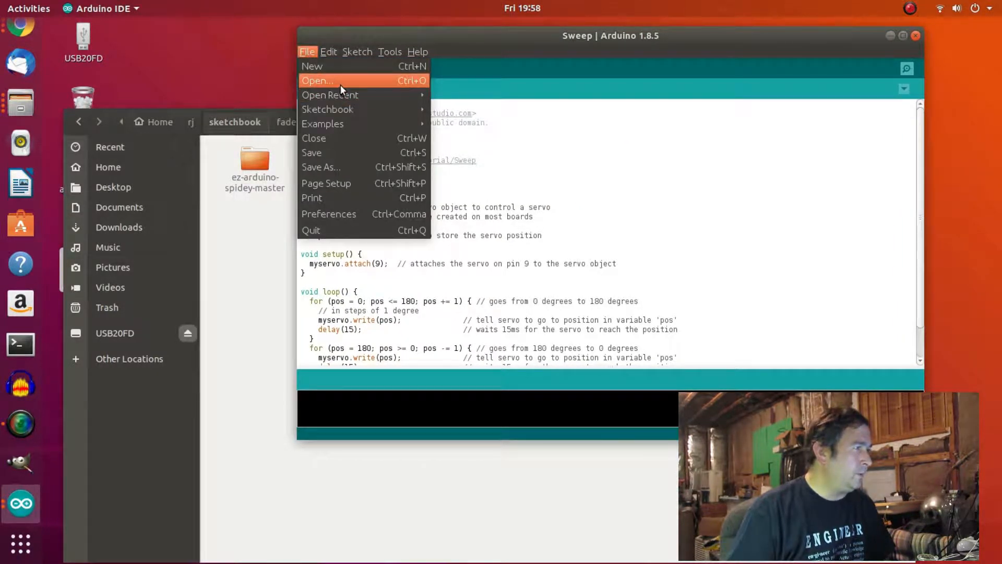
{"action": "left_click", "coordinate": [317, 81]}
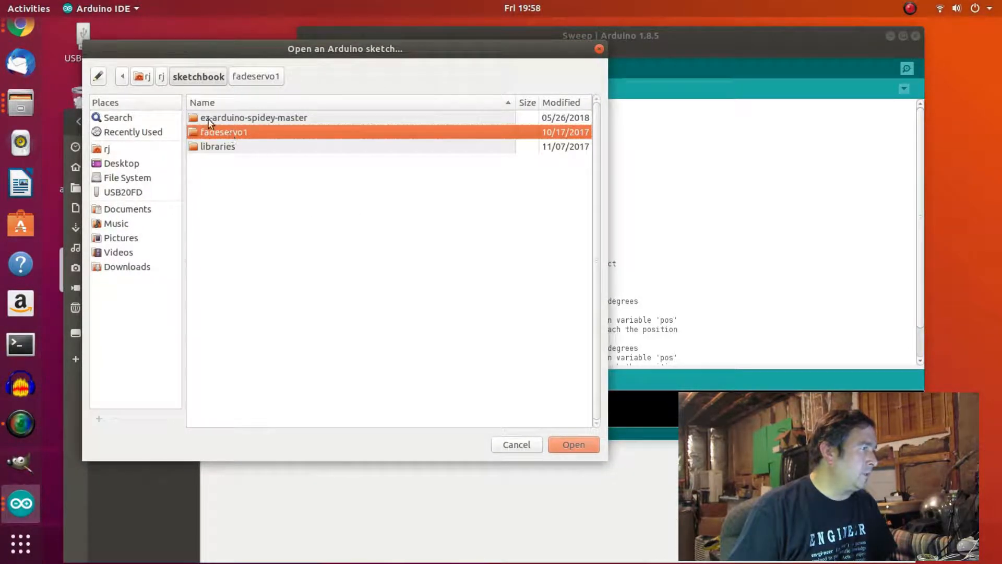
{"action": "double_click", "coordinate": [253, 117]}
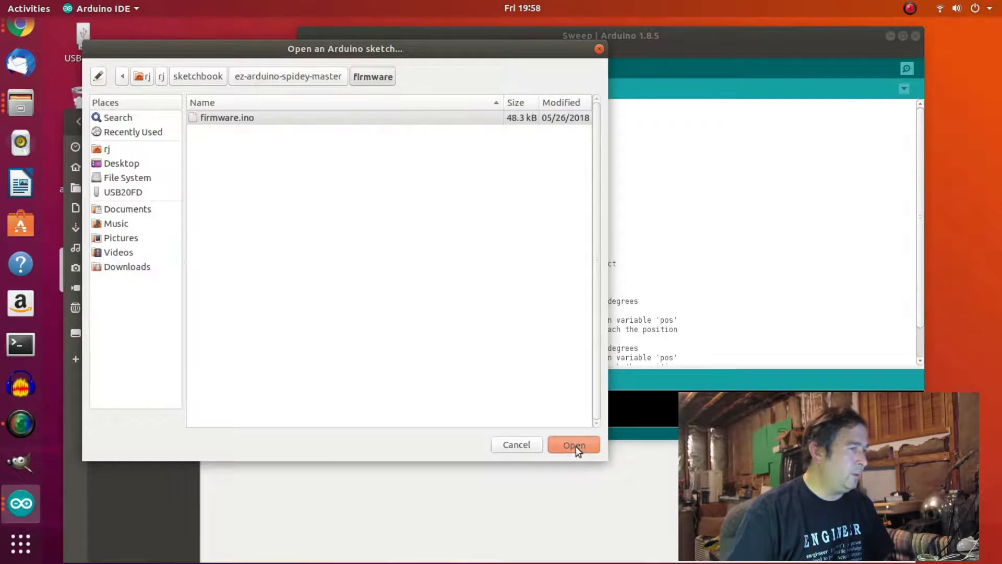
{"action": "left_click", "coordinate": [573, 445]}
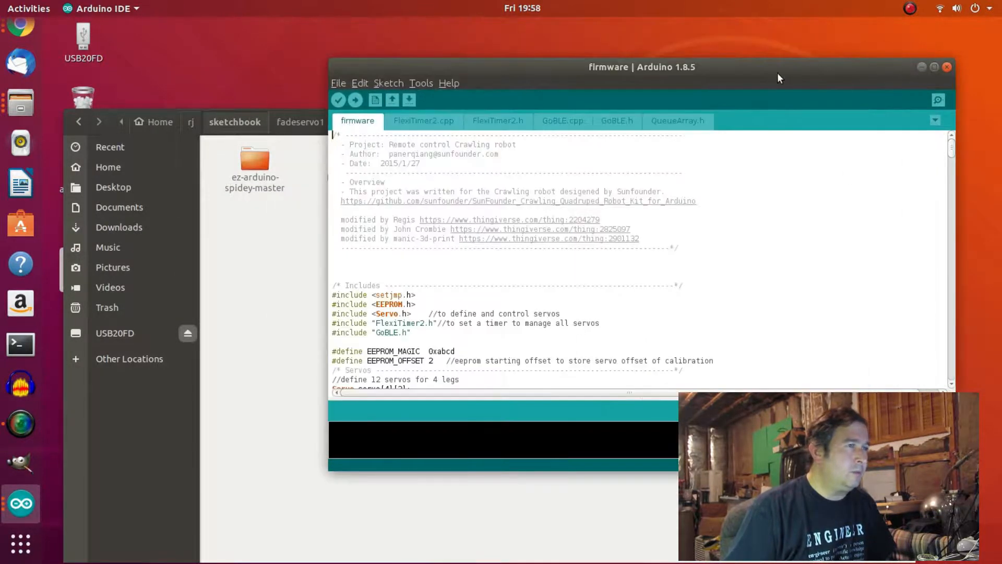
Scroll to bool random_walk in the firmware tab and change its value from false to true.
{"action": "left_click_drag", "start_coordinate": [641, 67], "coordinate": [572, 53]}
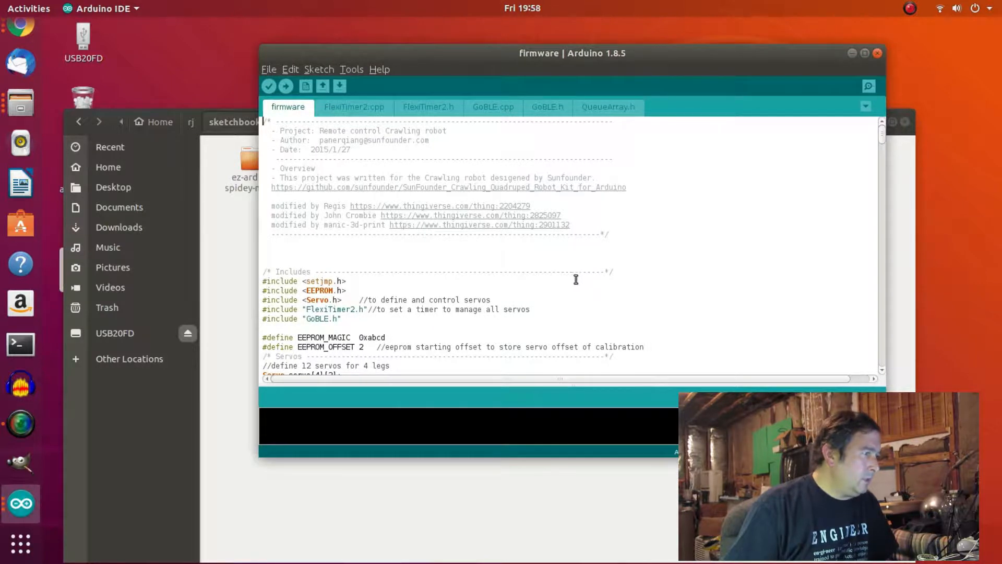
{"action": "scroll", "scroll_direction": "down", "scroll_amount": 3}
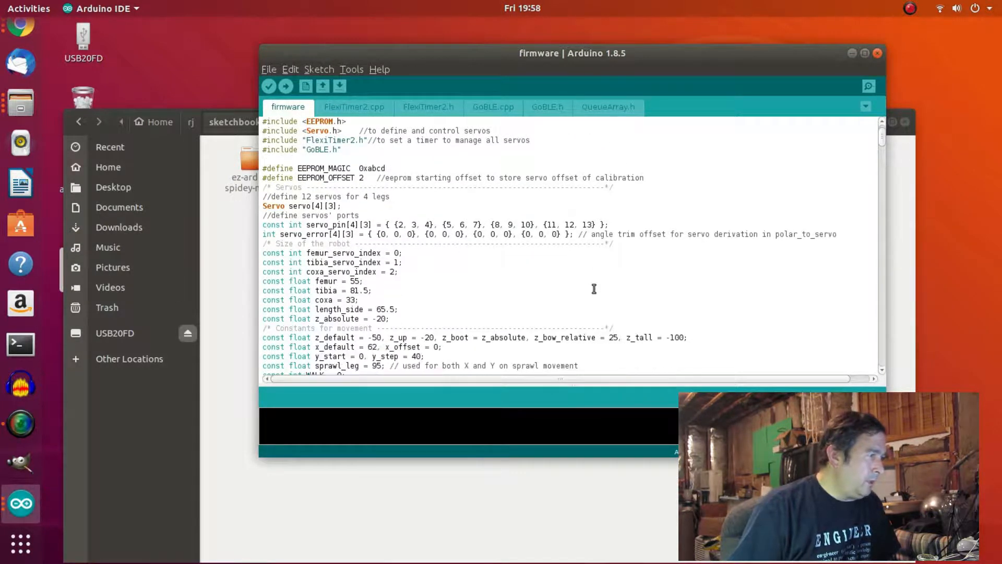
{"action": "scroll", "scroll_direction": "down", "scroll_amount": 3}
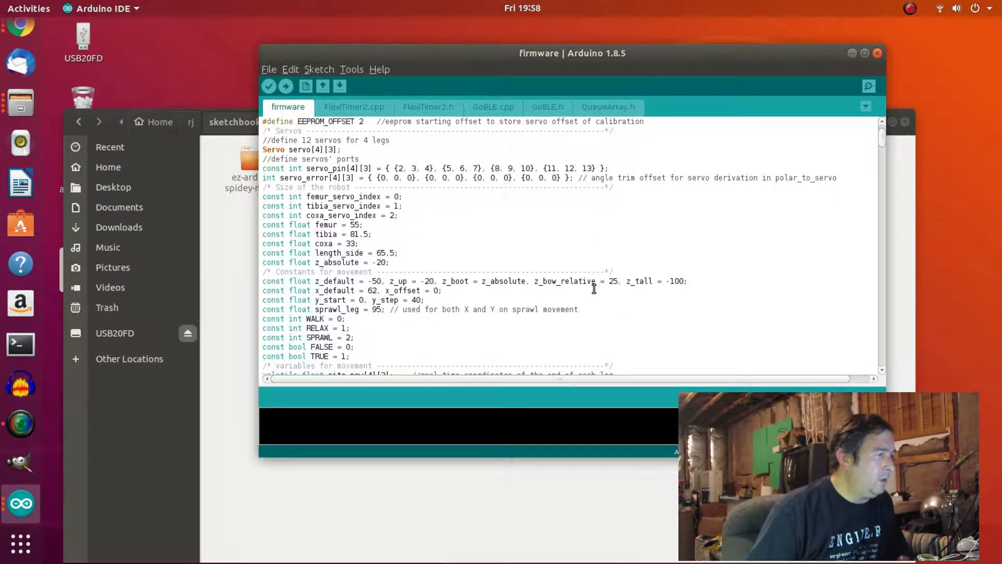
{"action": "scroll", "scroll_direction": "down", "scroll_amount": 3}
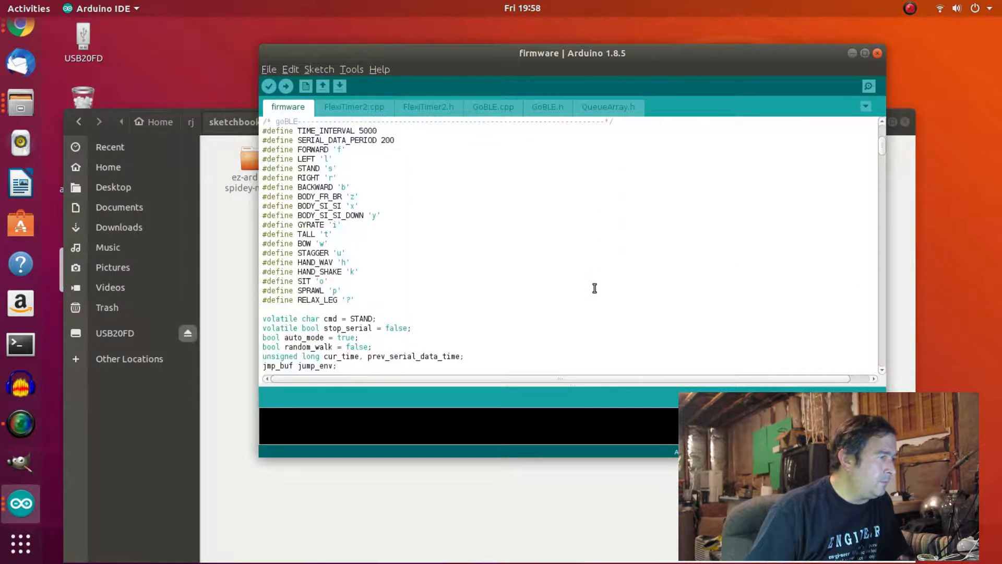
{"action": "scroll", "scroll_direction": "down", "scroll_amount": 3}
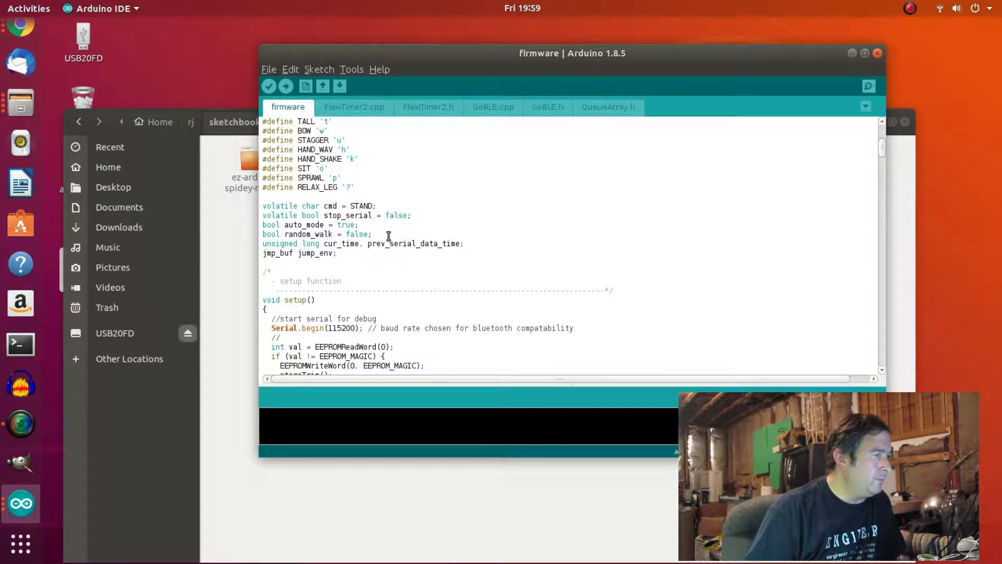
{"action": "mouse_move", "coordinate": [395, 265]}
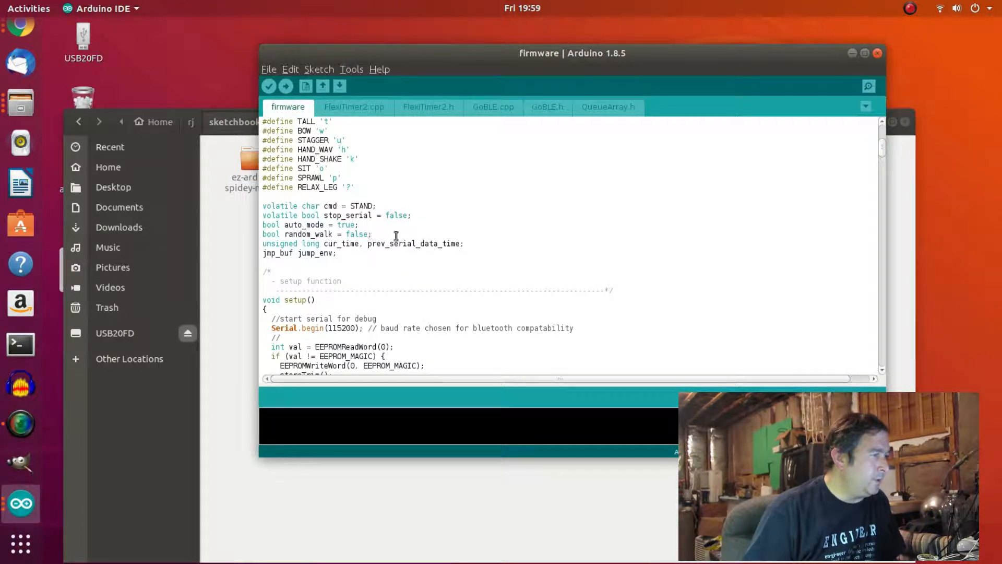
{"action": "triple_click", "coordinate": [316, 234]}
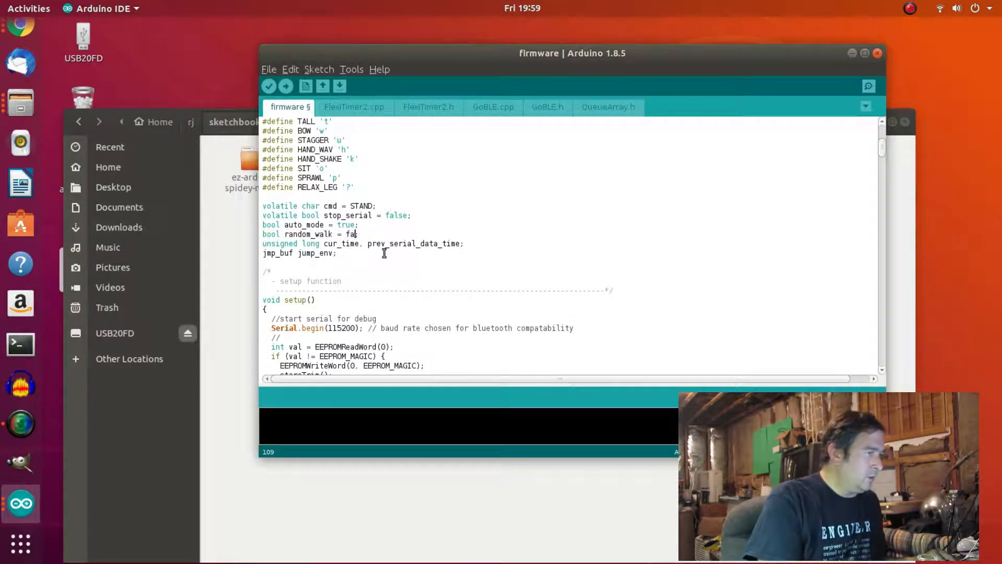
{"action": "type", "text": "tru"}
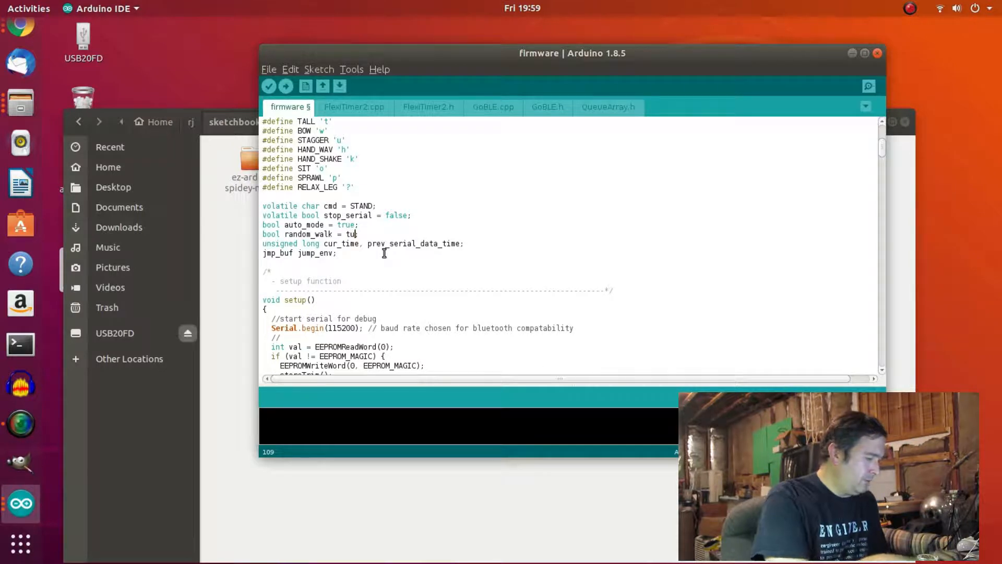
{"action": "type", "text": "e"}
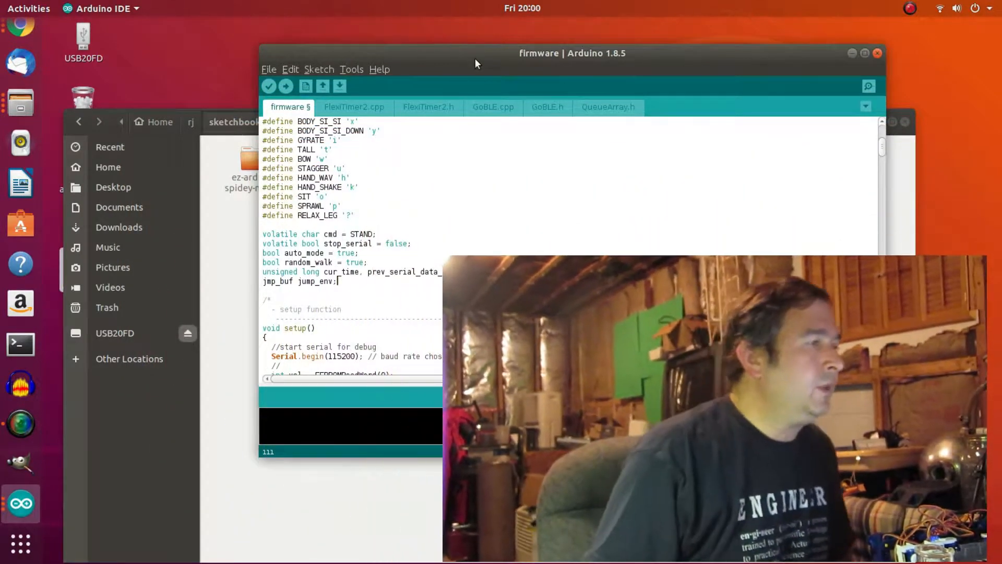
{"action": "left_click", "coordinate": [352, 69]}
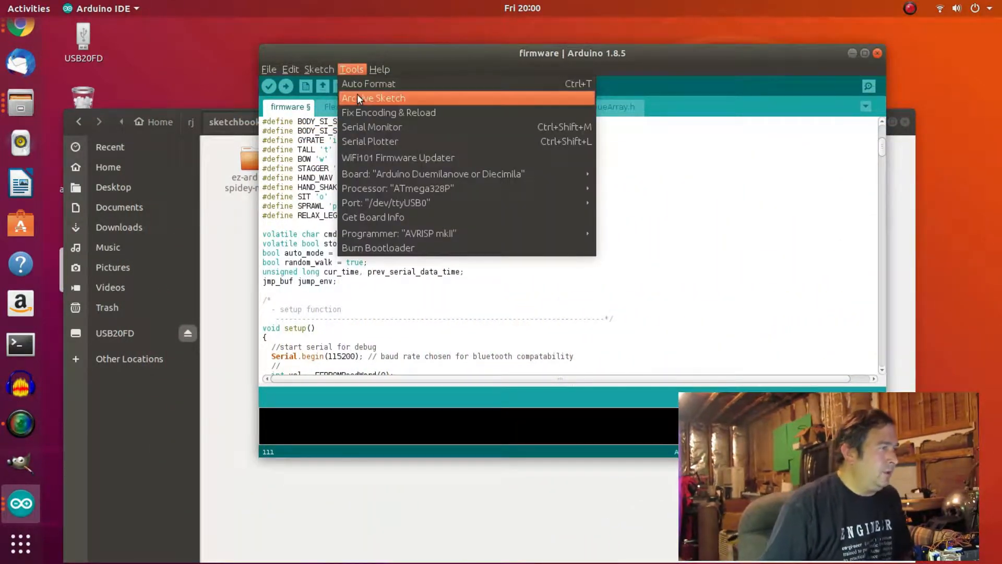
{"action": "mouse_move", "coordinate": [465, 173]}
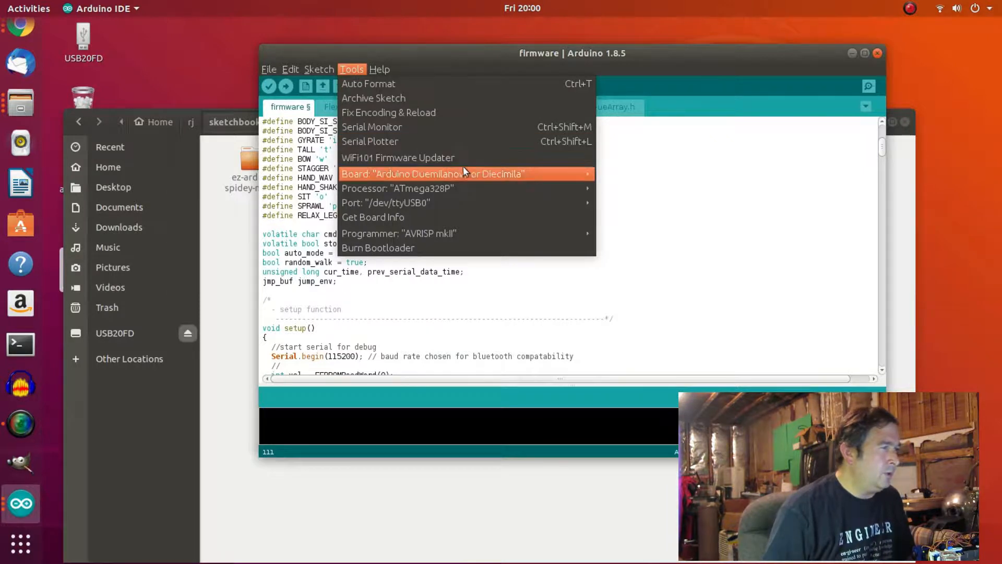
{"action": "left_click", "coordinate": [433, 173]}
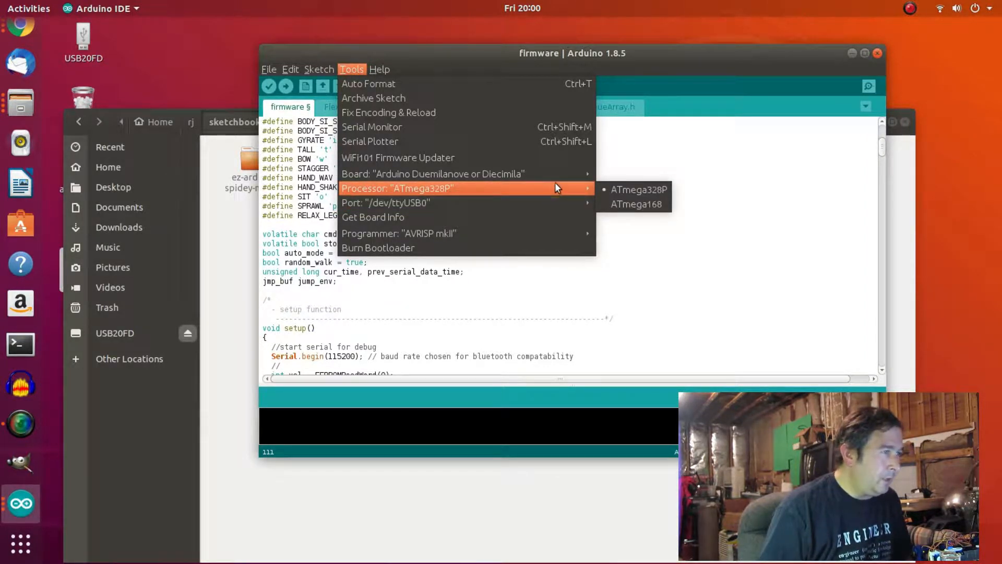
{"action": "mouse_move", "coordinate": [593, 195]}
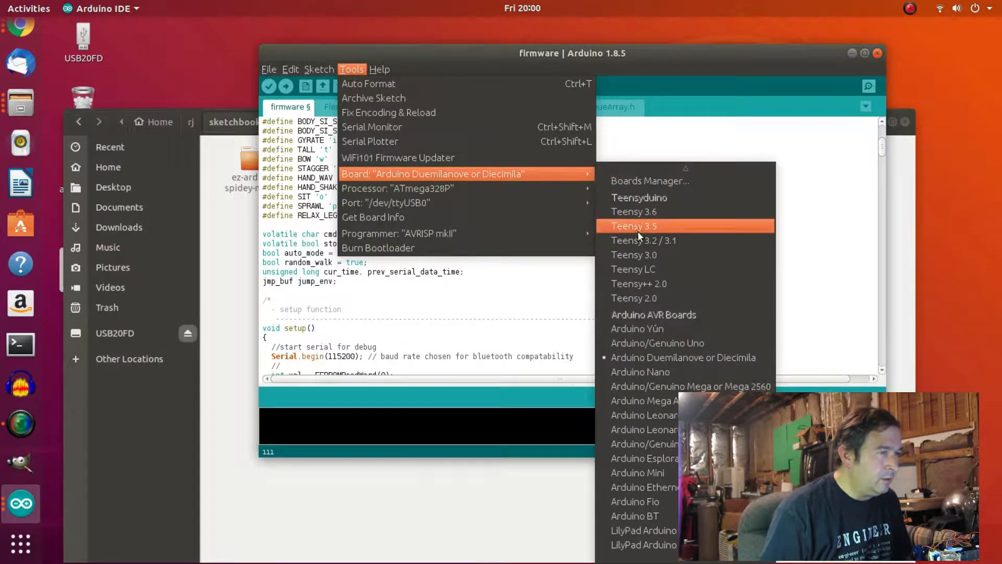
{"action": "mouse_move", "coordinate": [701, 195]}
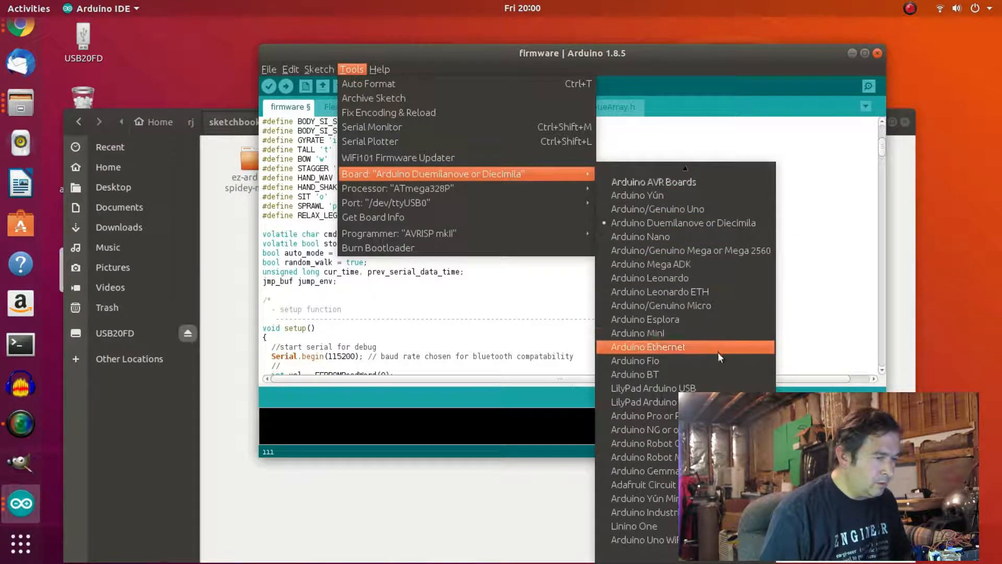
{"action": "mouse_move", "coordinate": [676, 558]}
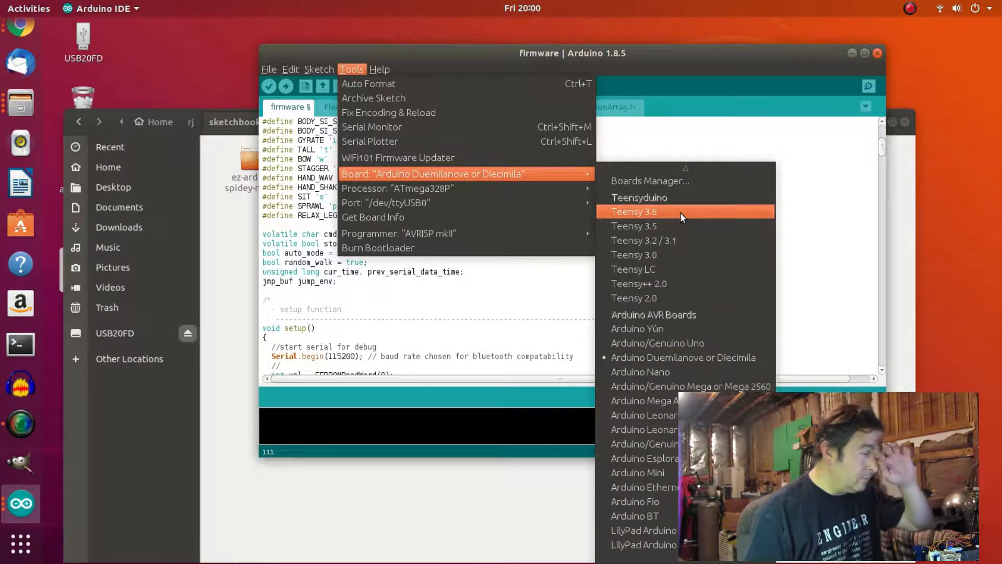
{"action": "mouse_move", "coordinate": [683, 204]}
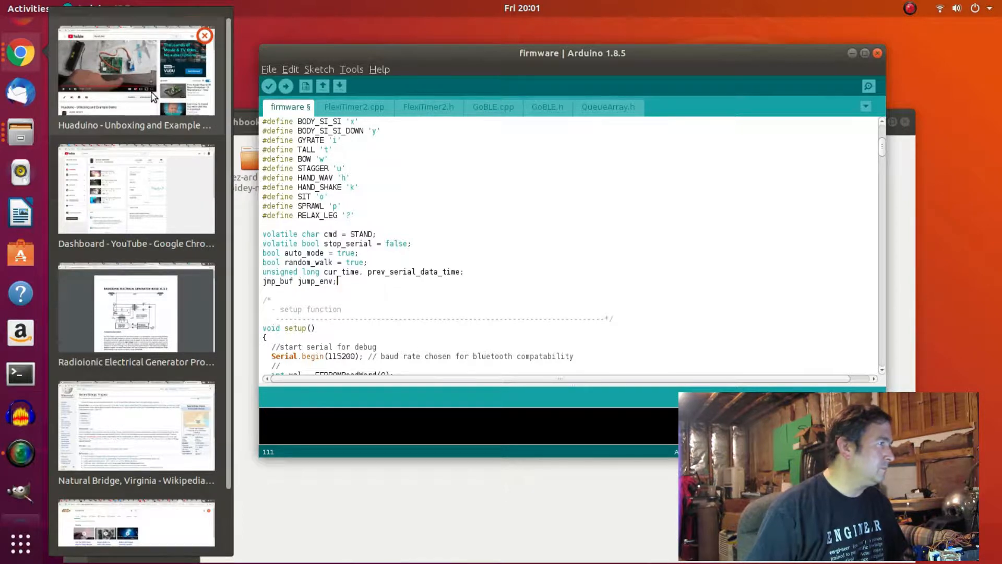
{"action": "left_click", "coordinate": [134, 70]}
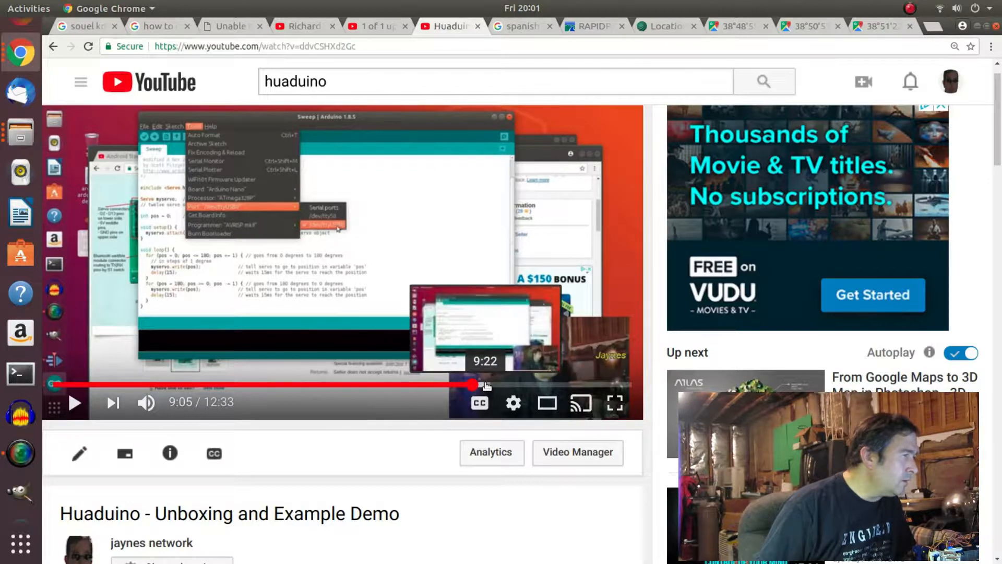
{"action": "left_click_drag", "start_coordinate": [473, 385], "coordinate": [461, 389]}
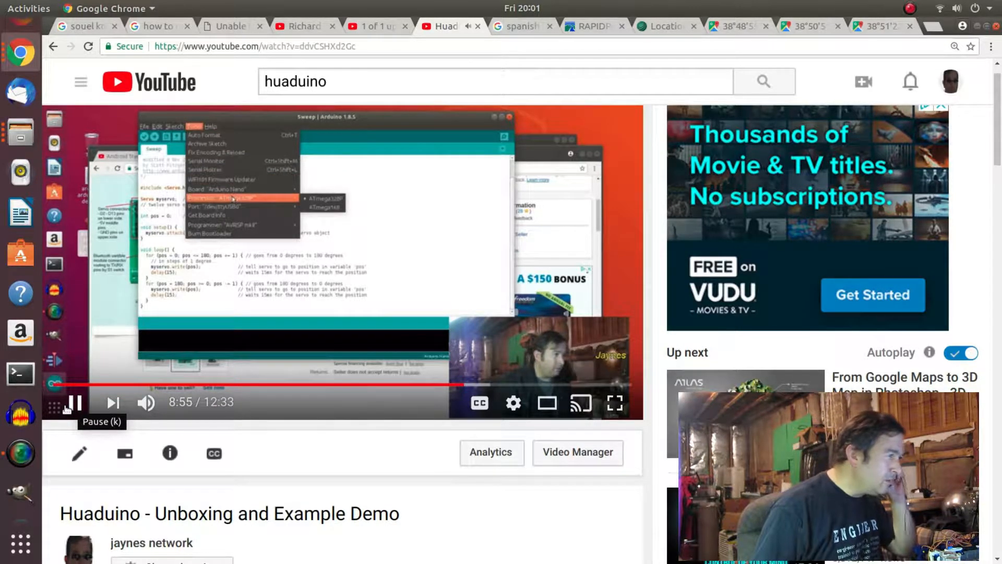
{"action": "mouse_move", "coordinate": [224, 207]}
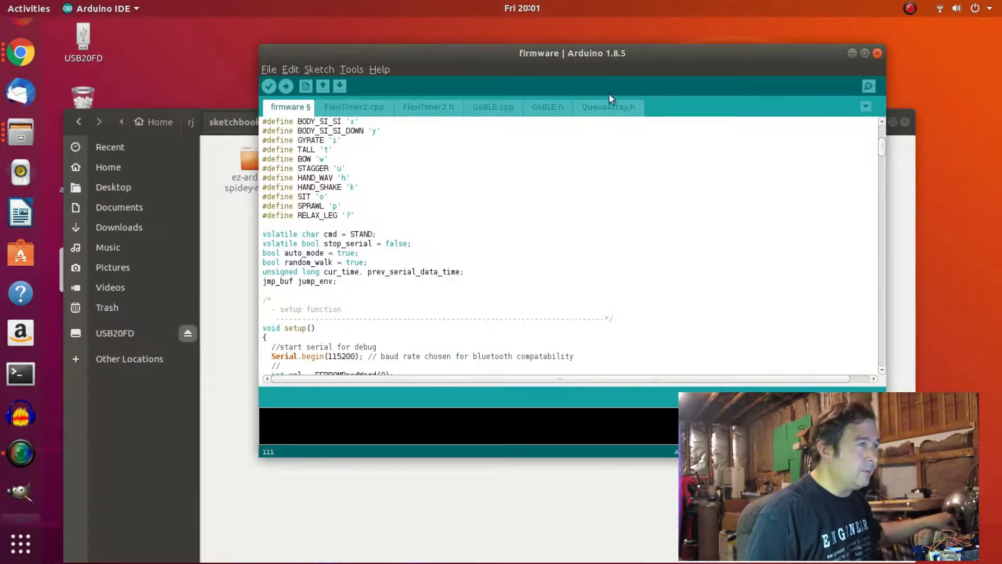
Select Arduino Nano as the board and confirm the port is /dev/ttyUSB0.
{"action": "left_click", "coordinate": [352, 69]}
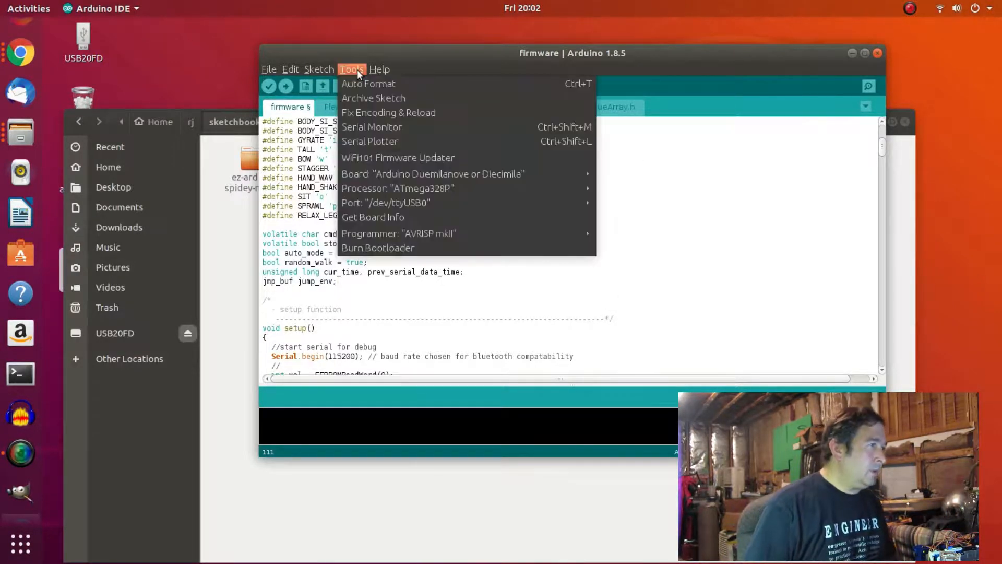
{"action": "mouse_move", "coordinate": [464, 188]}
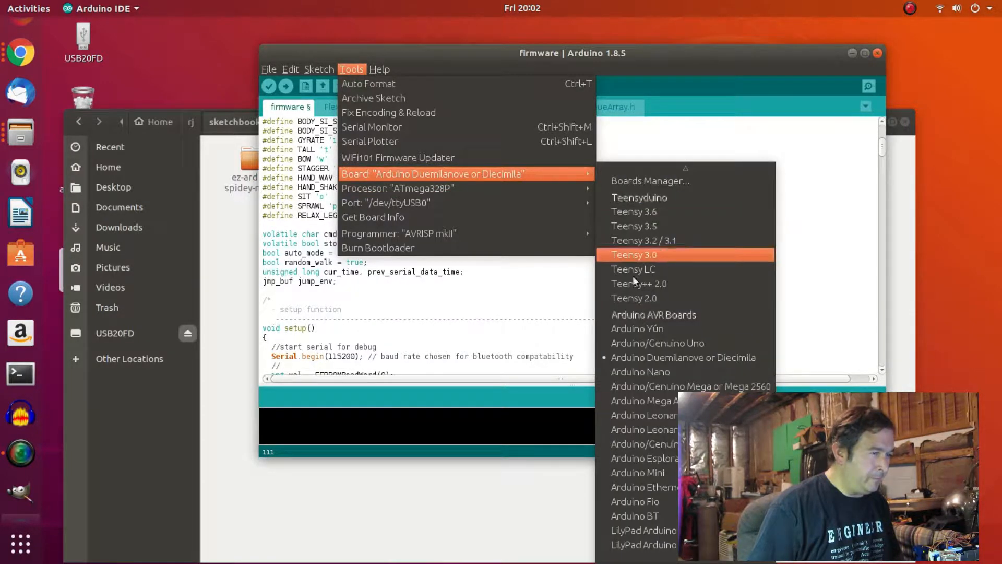
{"action": "left_click", "coordinate": [409, 69]}
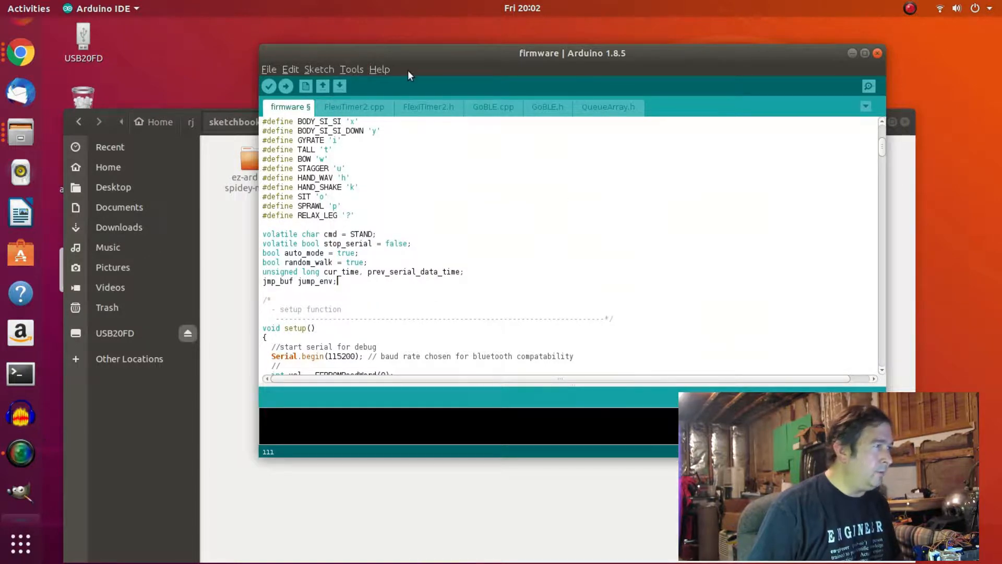
{"action": "left_click", "coordinate": [351, 69]}
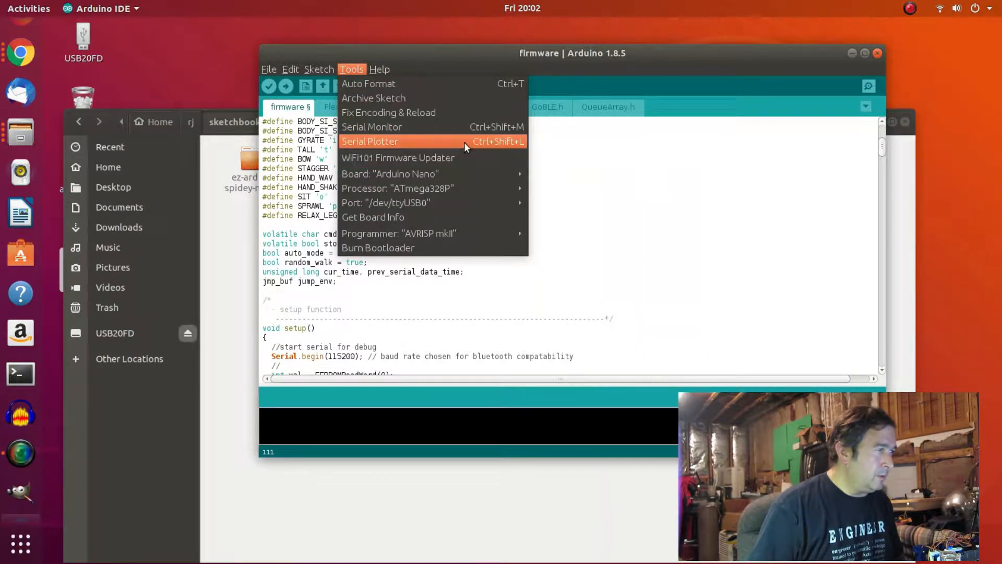
{"action": "mouse_move", "coordinate": [435, 158]}
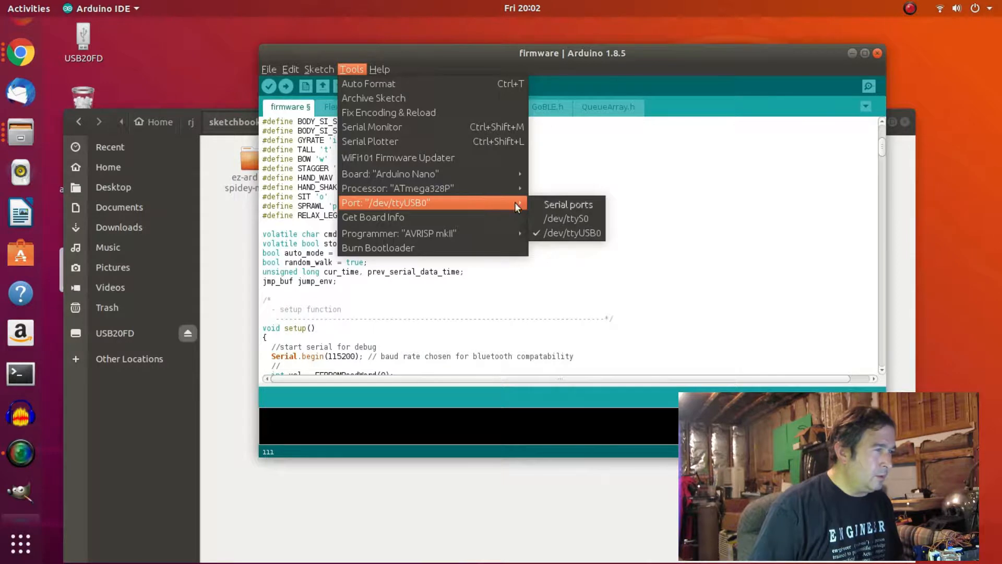
{"action": "left_click", "coordinate": [399, 181]}
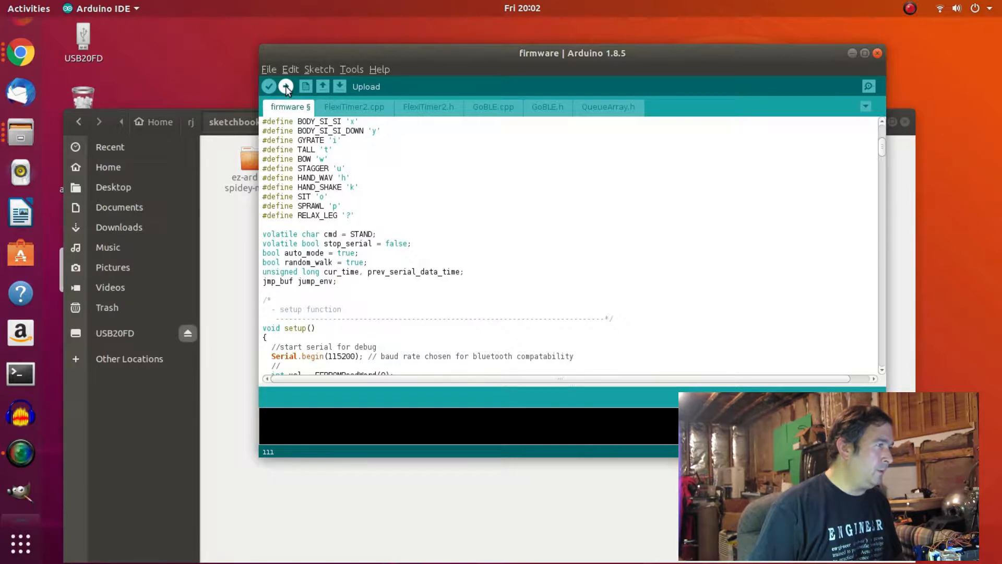
Upload the sketch to the Nano, ending with 26706 bytes (86%) of program storage.
{"action": "left_click", "coordinate": [285, 87]}
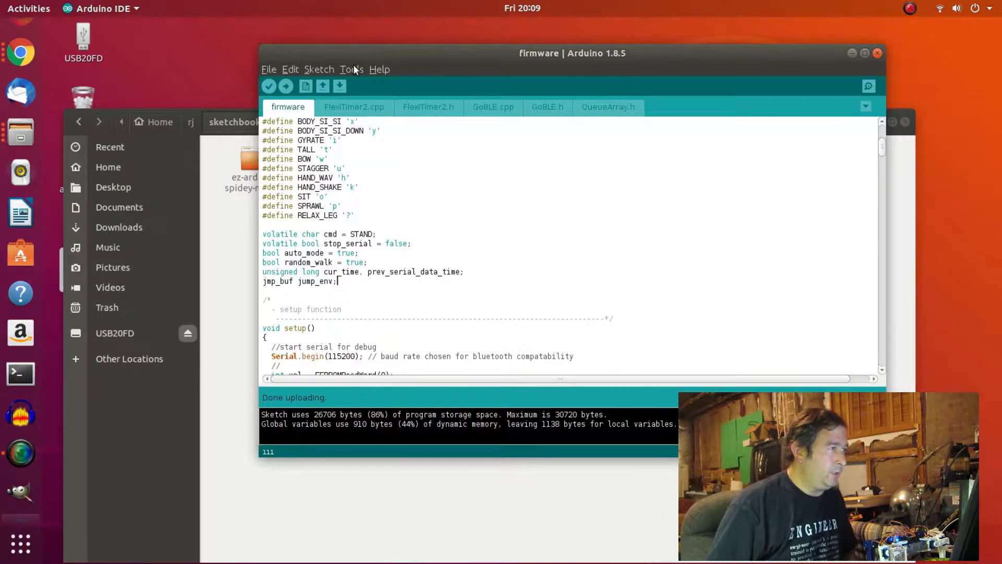
Reselect /dev/ttyUSB0 as the serial port and close the Tools menu.
{"action": "left_click", "coordinate": [351, 69]}
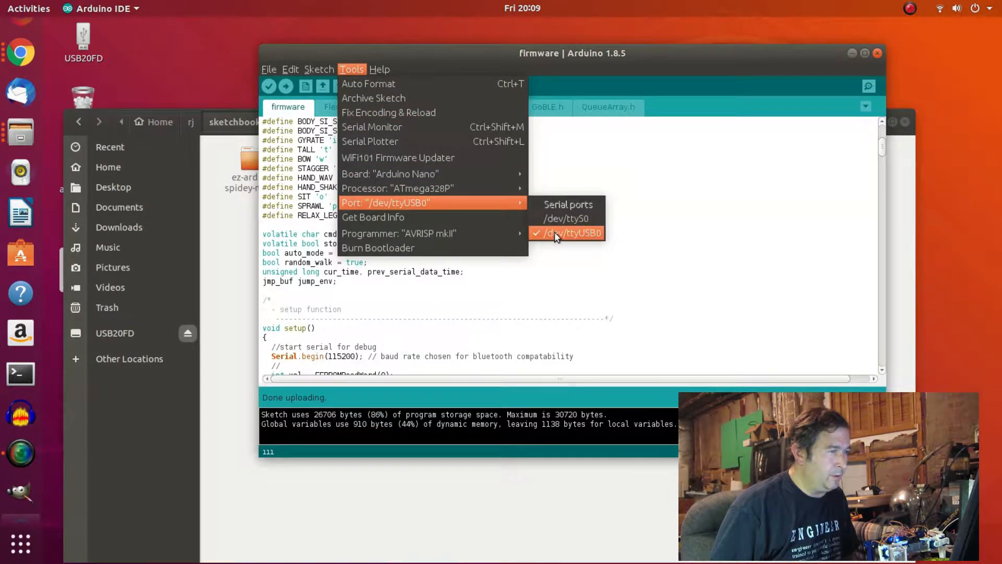
{"action": "left_click", "coordinate": [568, 233]}
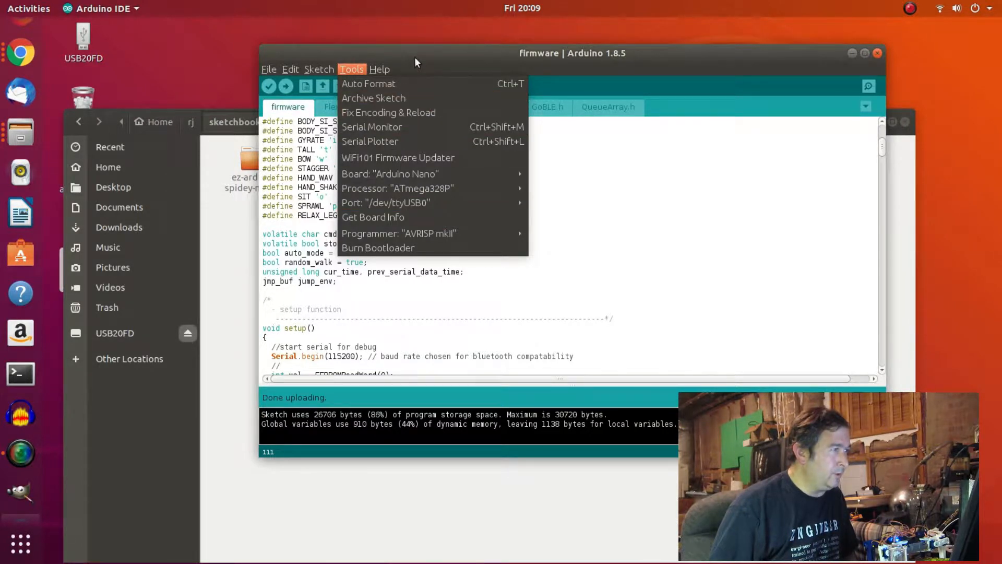
{"action": "left_click", "coordinate": [416, 62]}
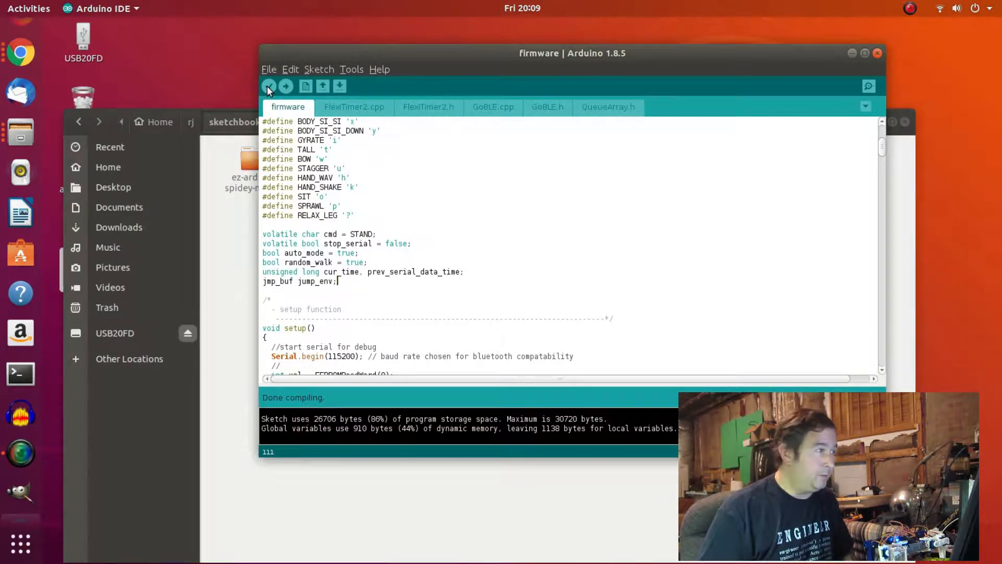
{"action": "mouse_move", "coordinate": [21, 453]}
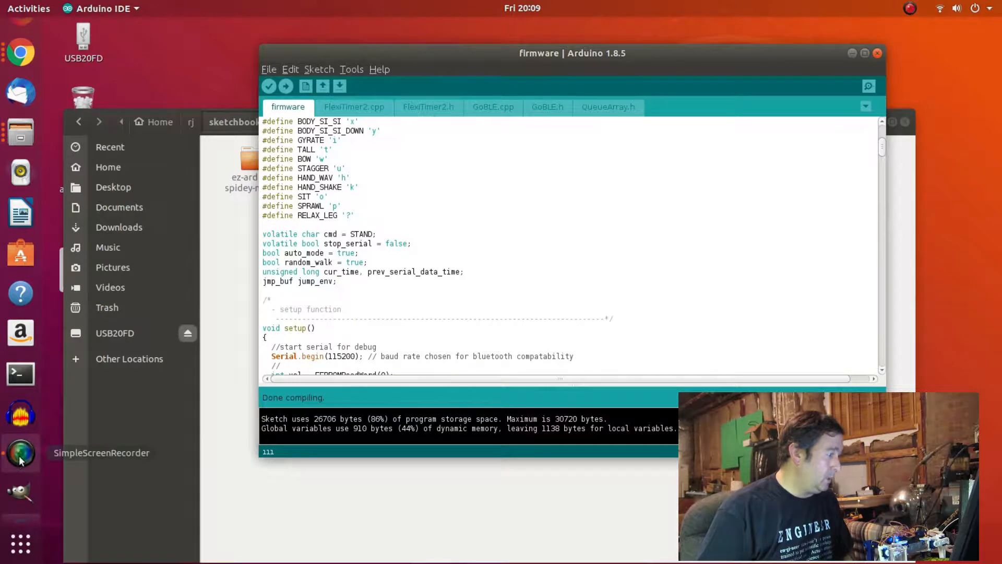